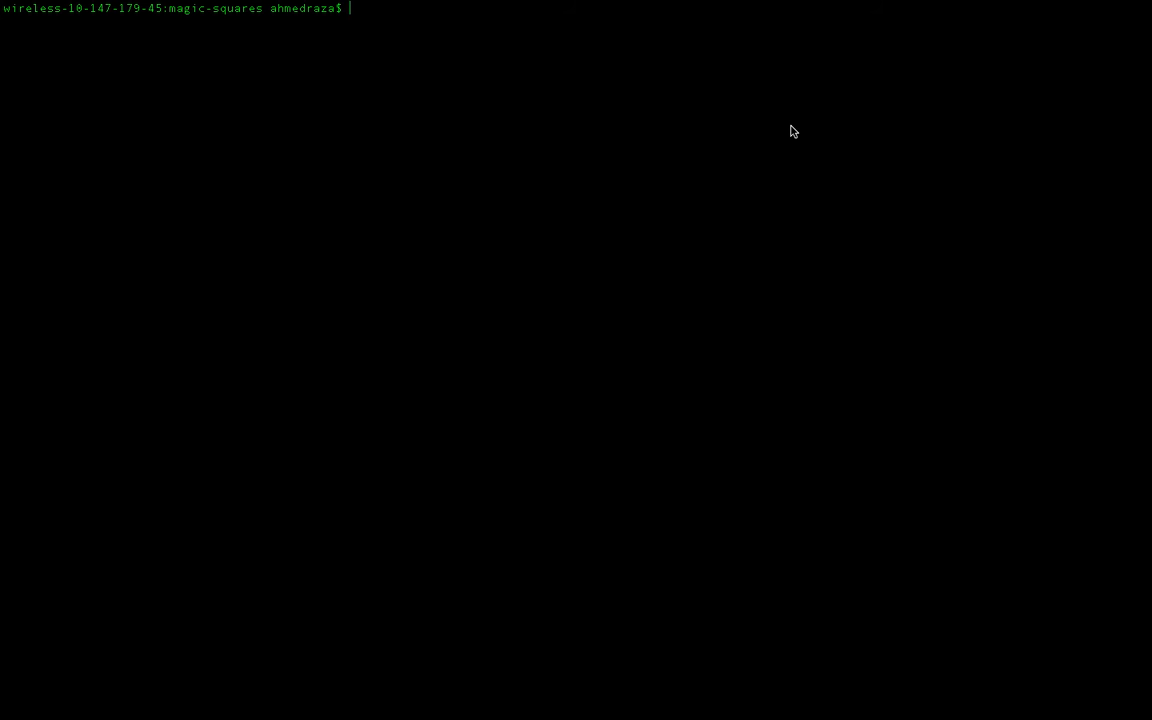
Step: Start typing the java command ('jav') at the magic-squares folder prompt
{"action": "type", "text": "jav"}
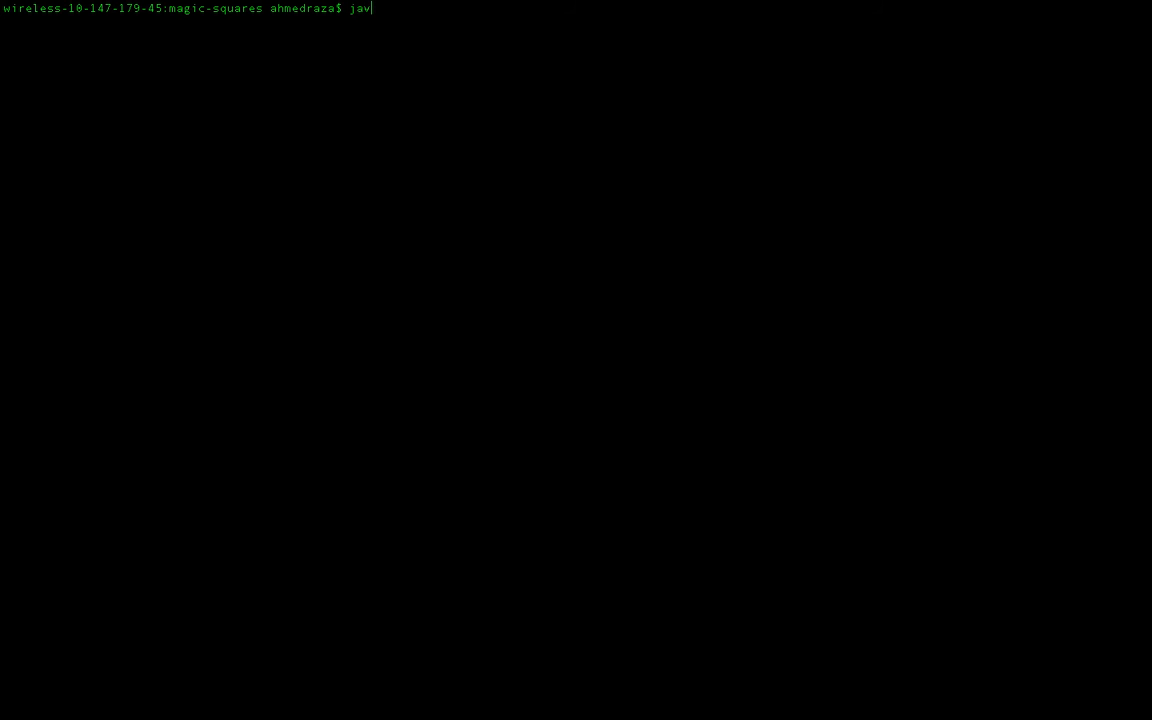
Step: Run 'java MagicSquares' and enter size 3 to print the 3x3 square
{"action": "type", "text": "a MagicSquares"}
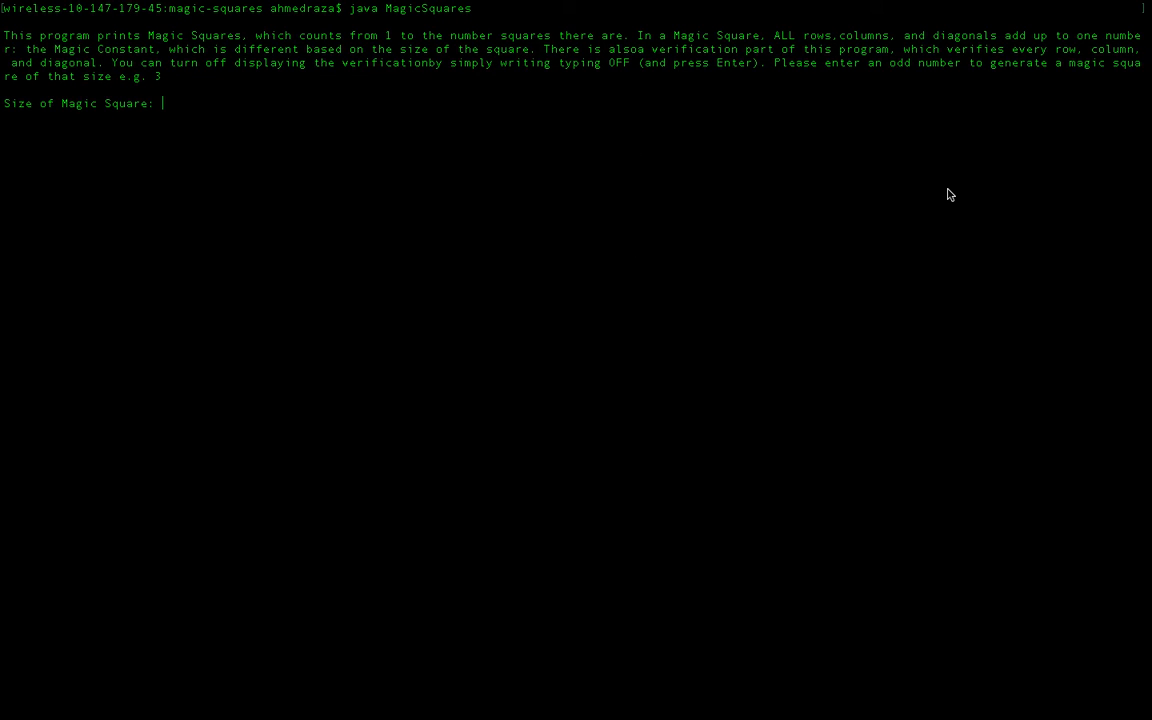
{"action": "mouse_move", "coordinate": [784, 291]}
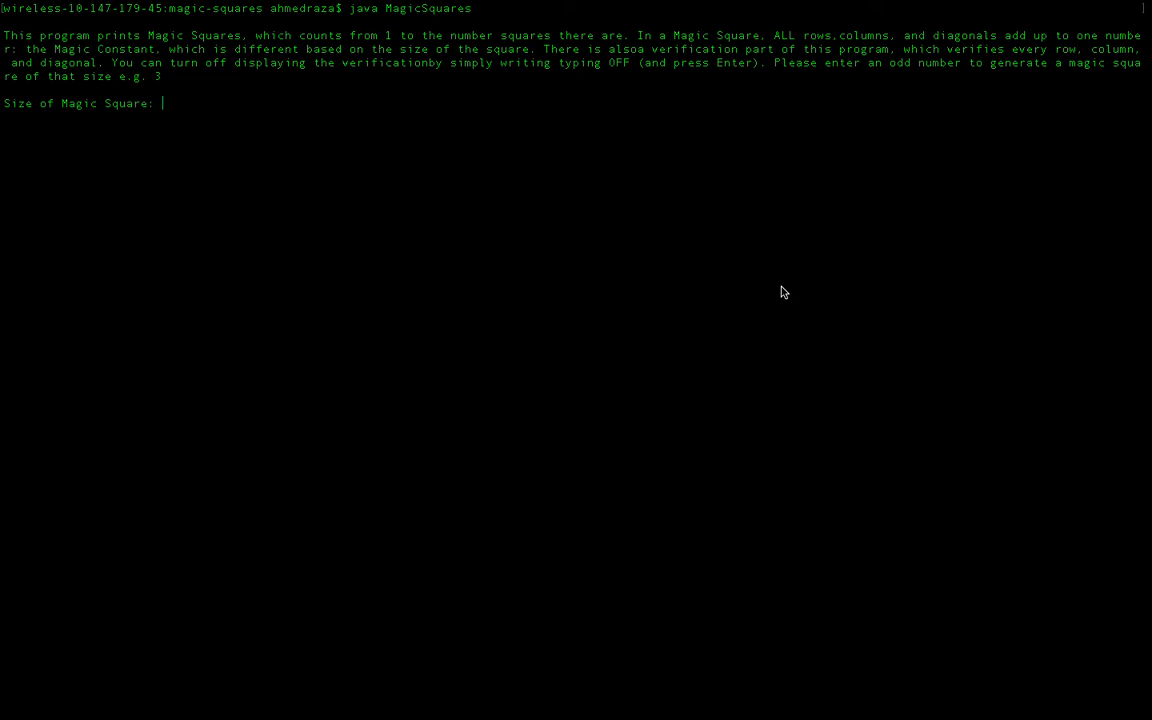
{"action": "type", "text": "3"}
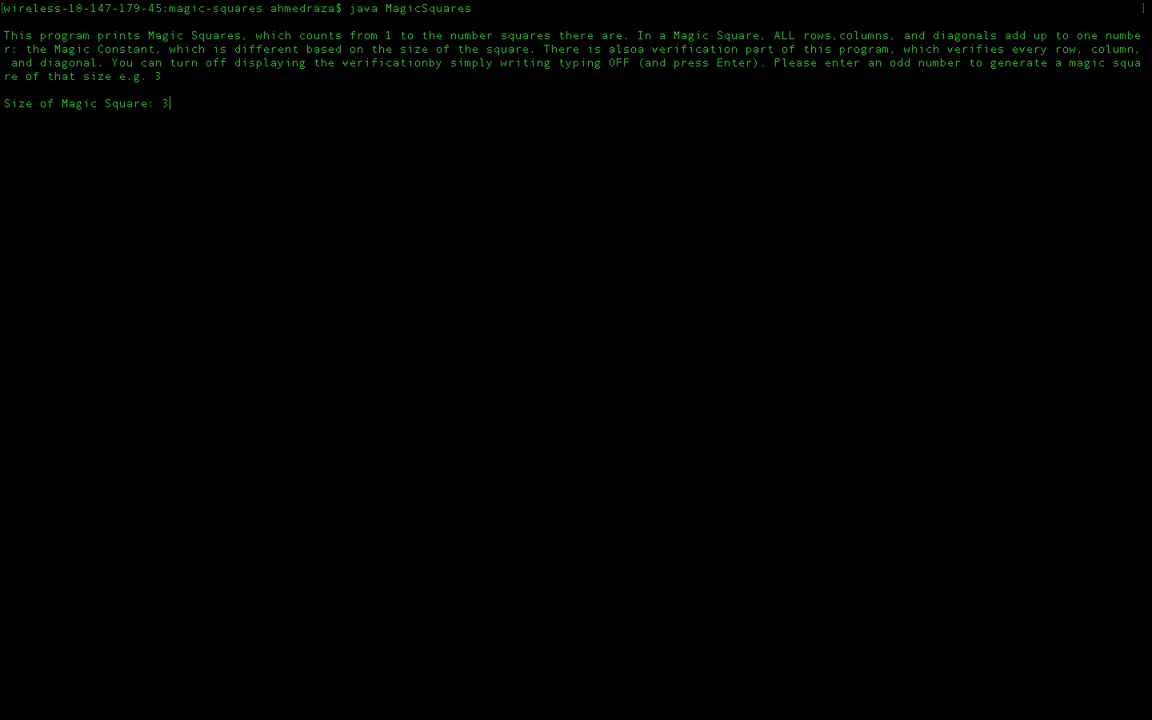
{"action": "mouse_move", "coordinate": [165, 127]}
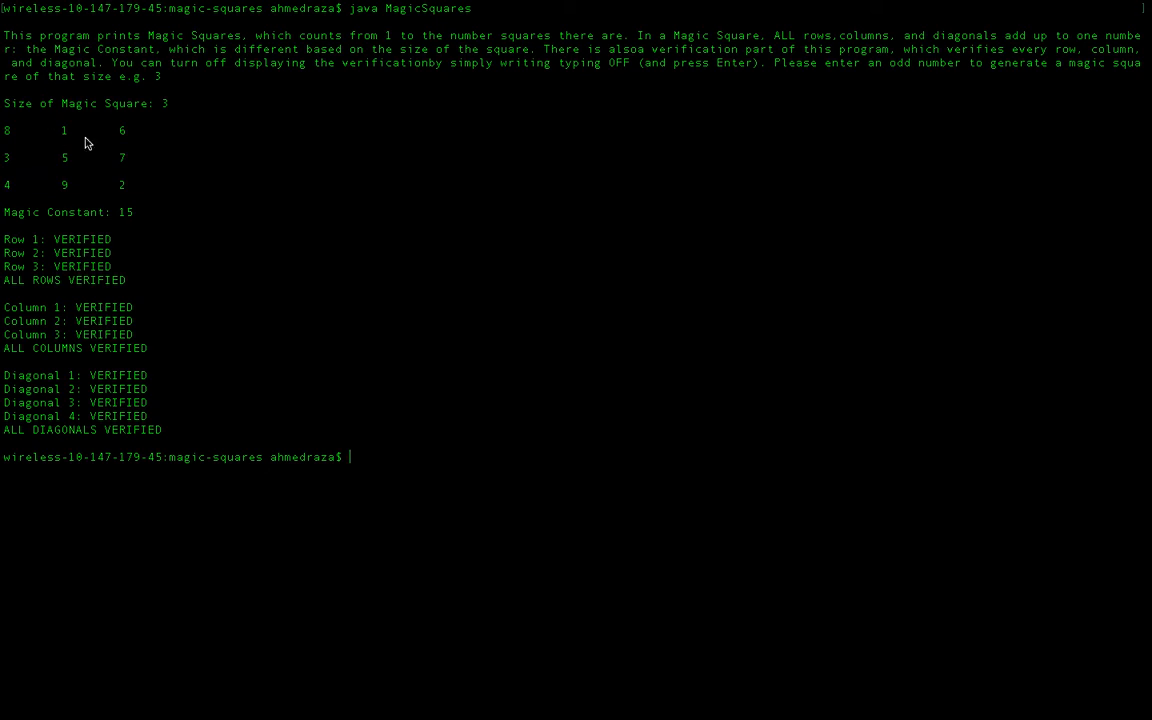
{"action": "mouse_move", "coordinate": [91, 191]}
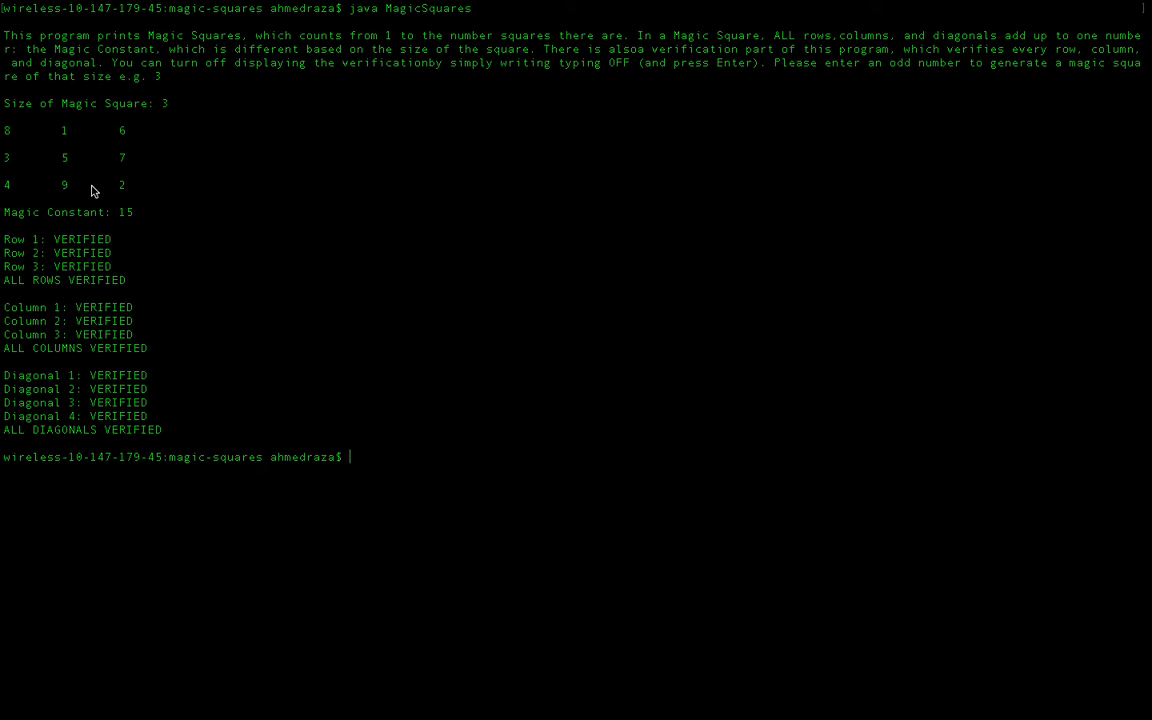
{"action": "mouse_move", "coordinate": [72, 158]}
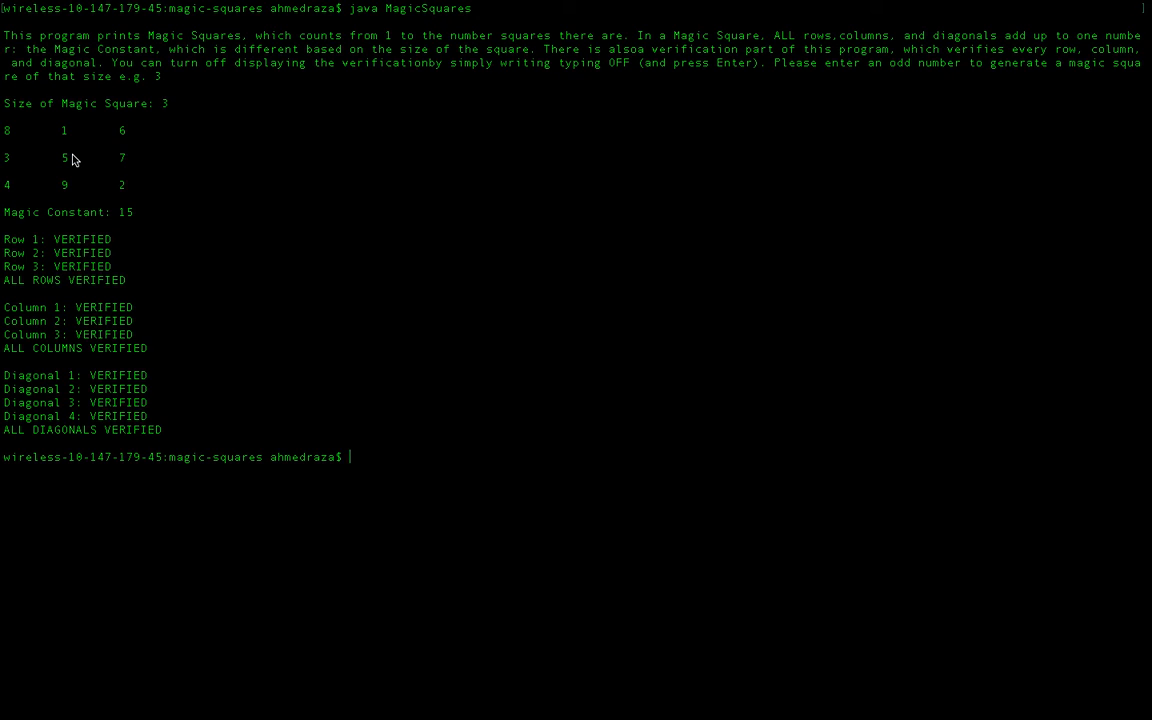
{"action": "mouse_move", "coordinate": [77, 183]}
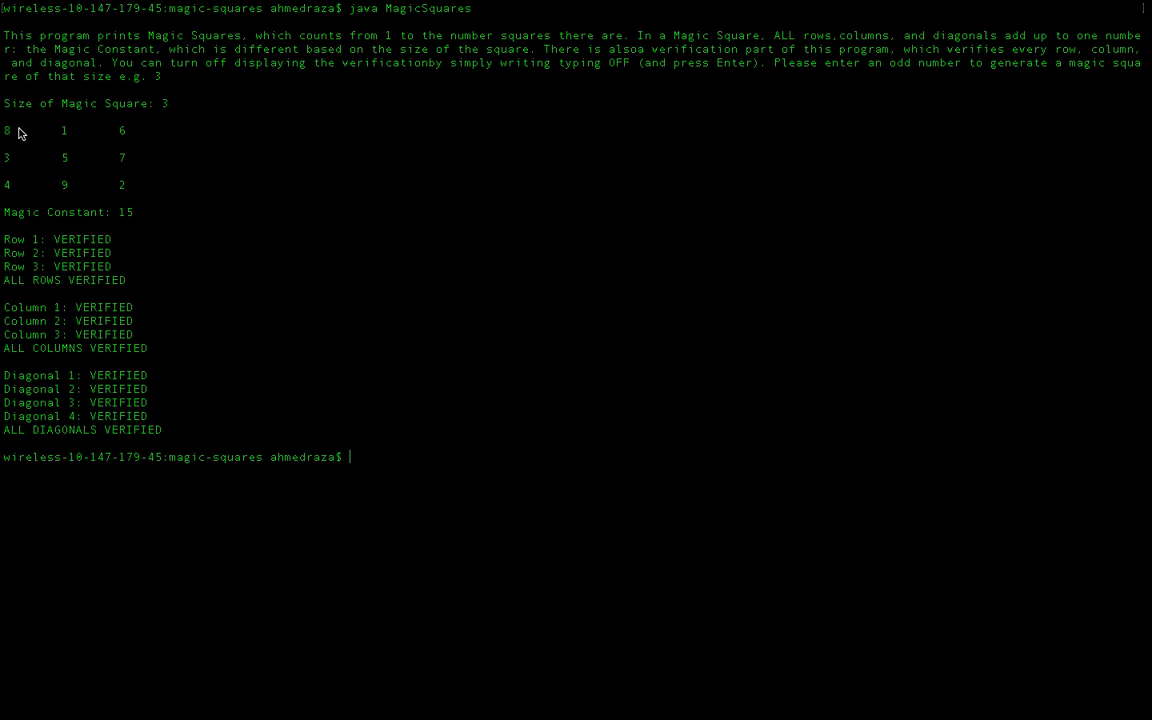
{"action": "mouse_move", "coordinate": [15, 167]}
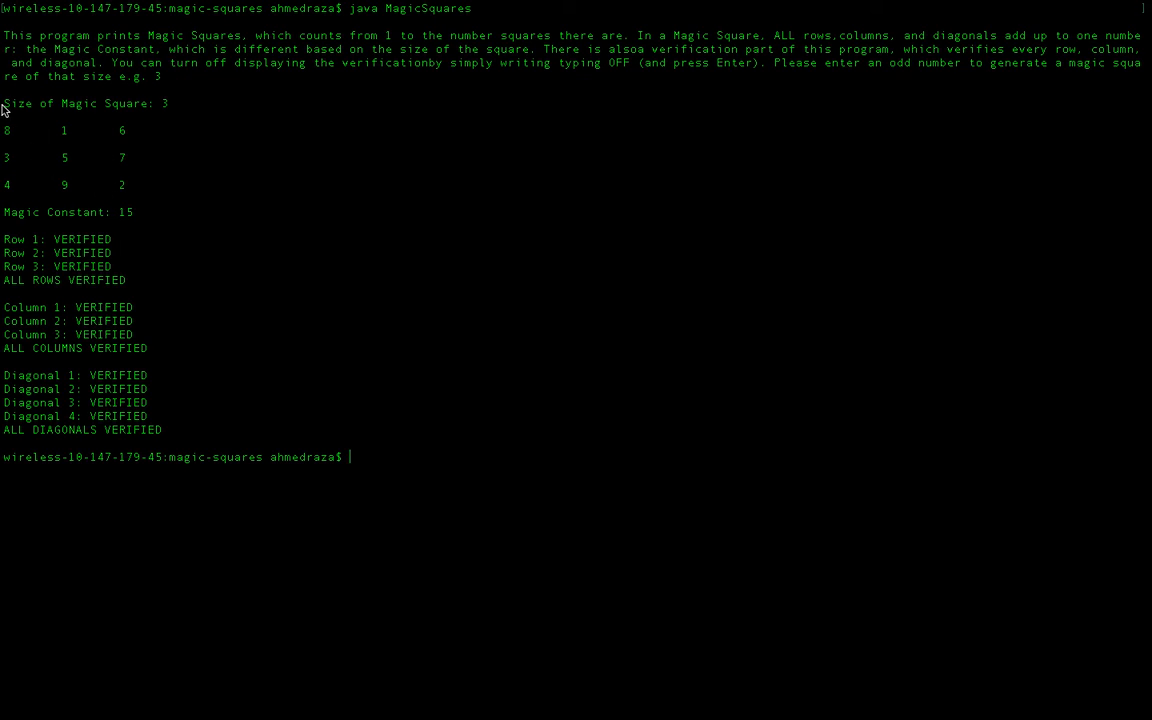
{"action": "mouse_move", "coordinate": [18, 200]}
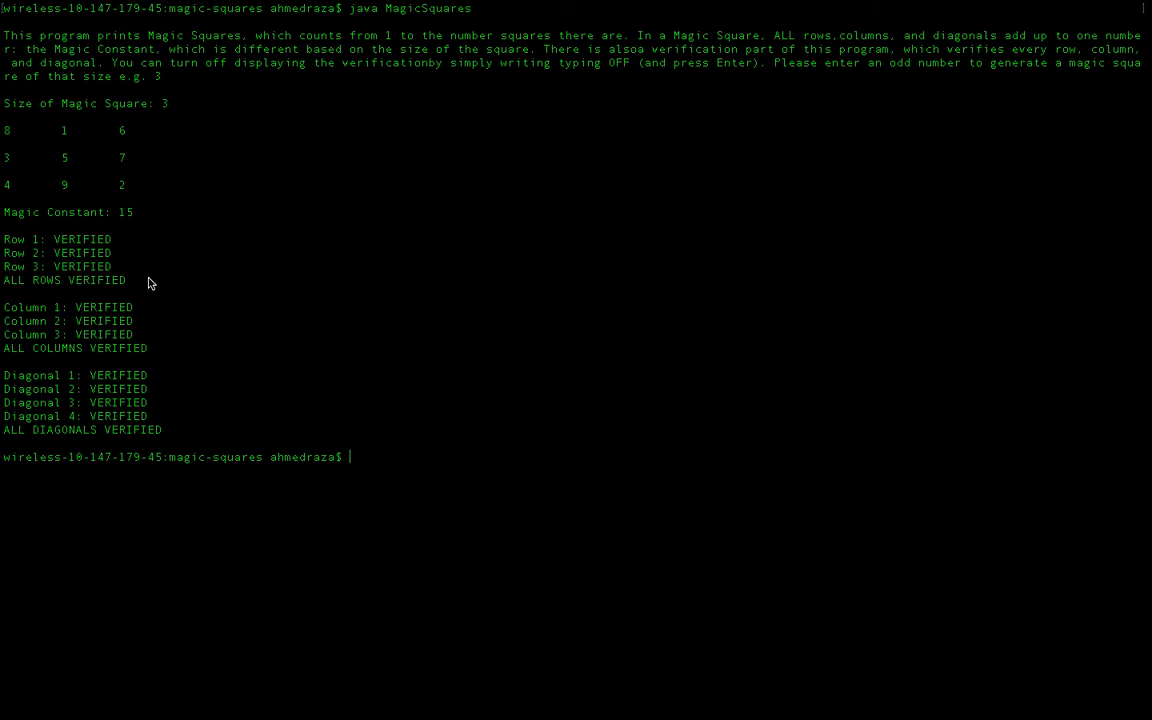
{"action": "mouse_move", "coordinate": [158, 114]}
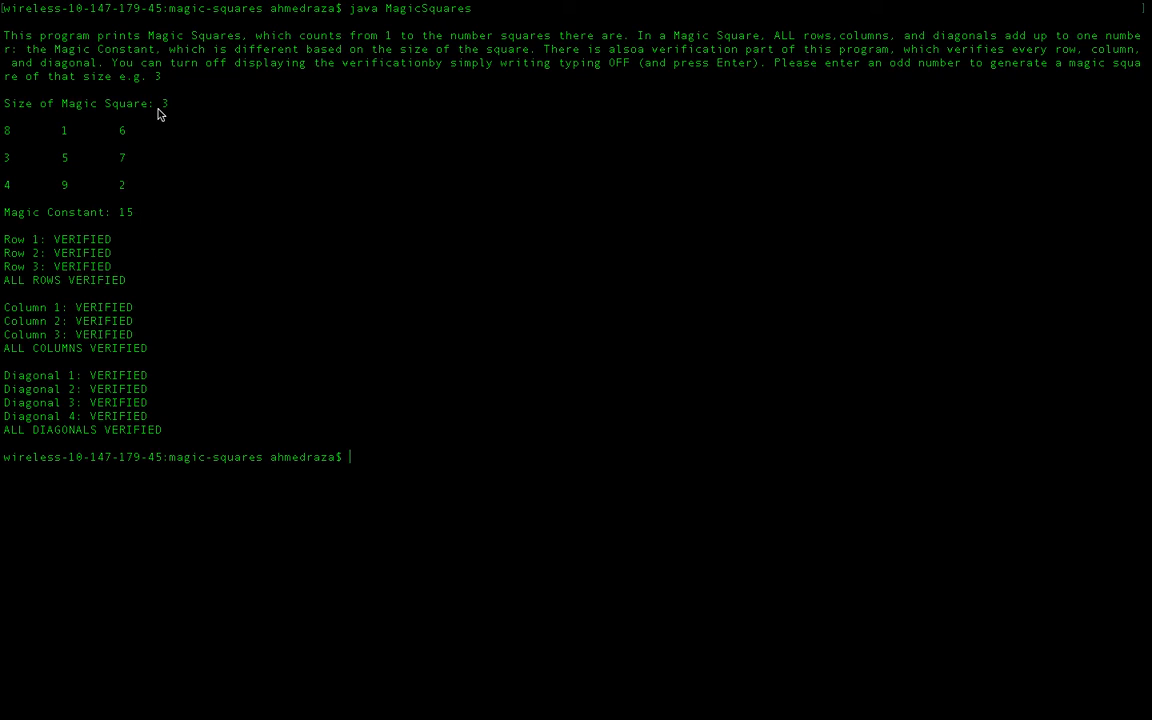
{"action": "mouse_move", "coordinate": [139, 131]}
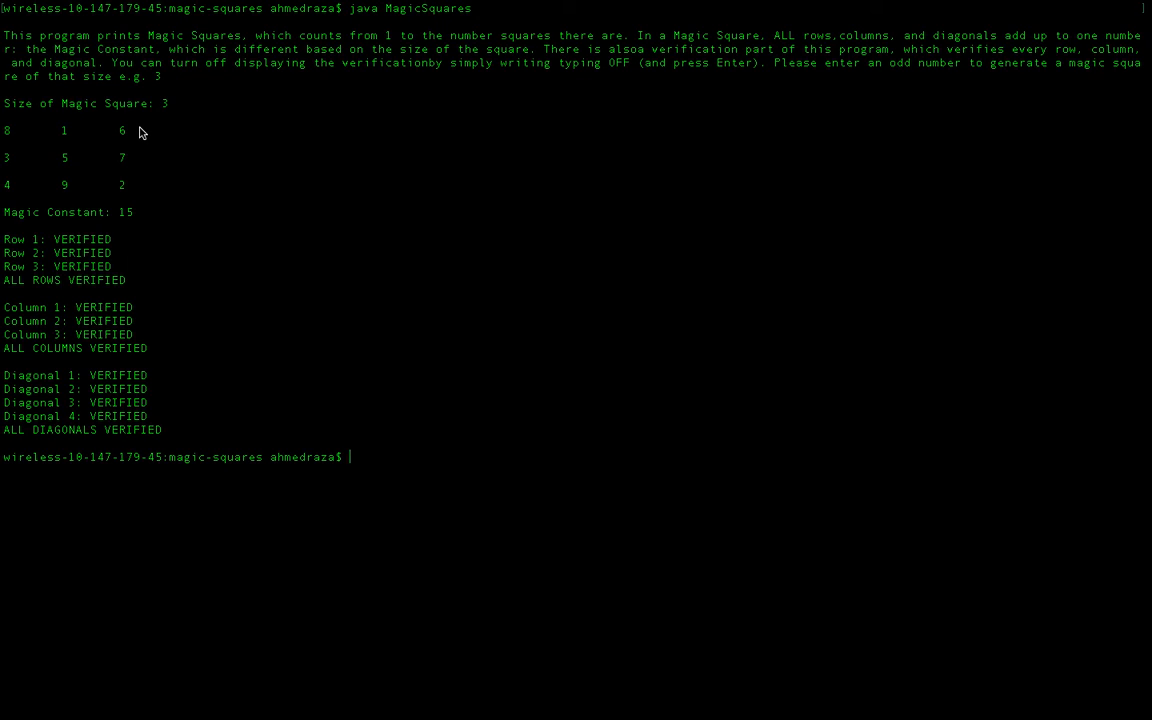
{"action": "mouse_move", "coordinate": [70, 134]}
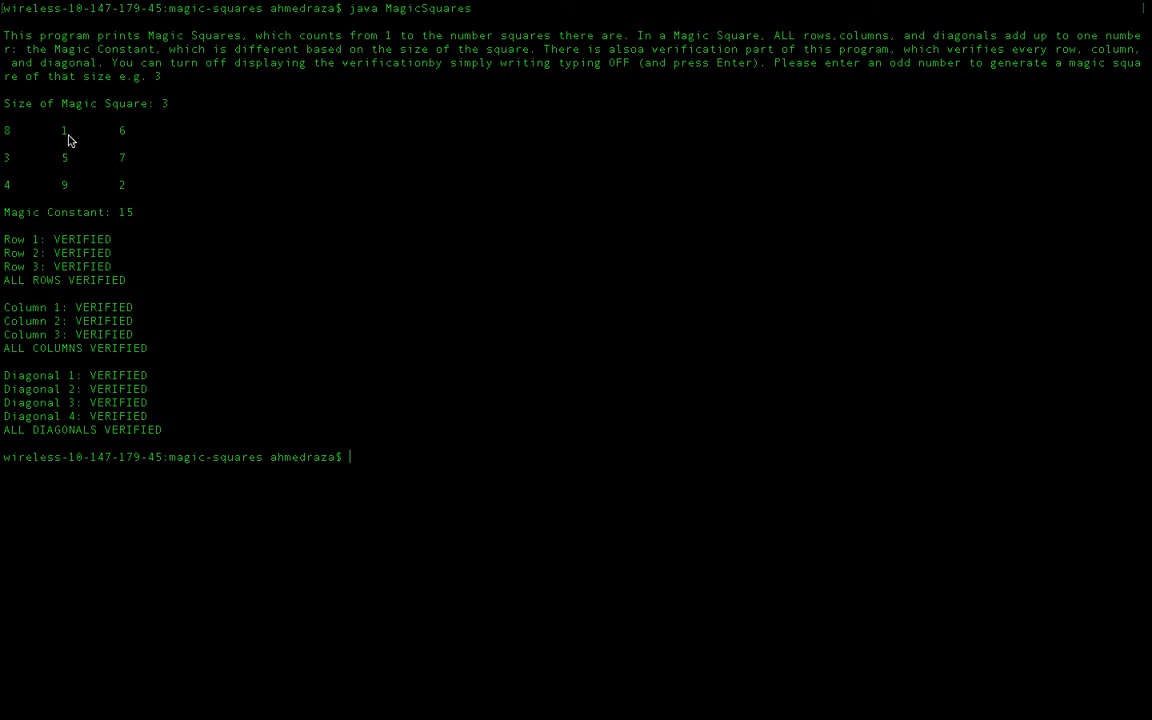
{"action": "mouse_move", "coordinate": [125, 138]}
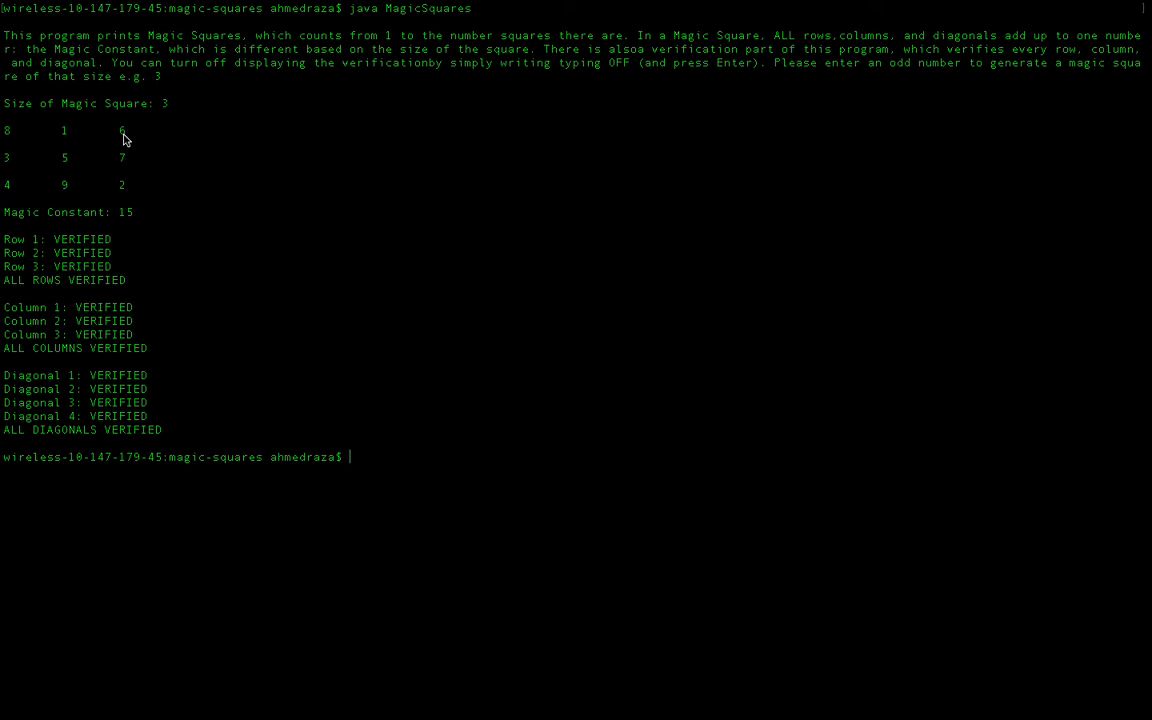
{"action": "mouse_move", "coordinate": [137, 200]}
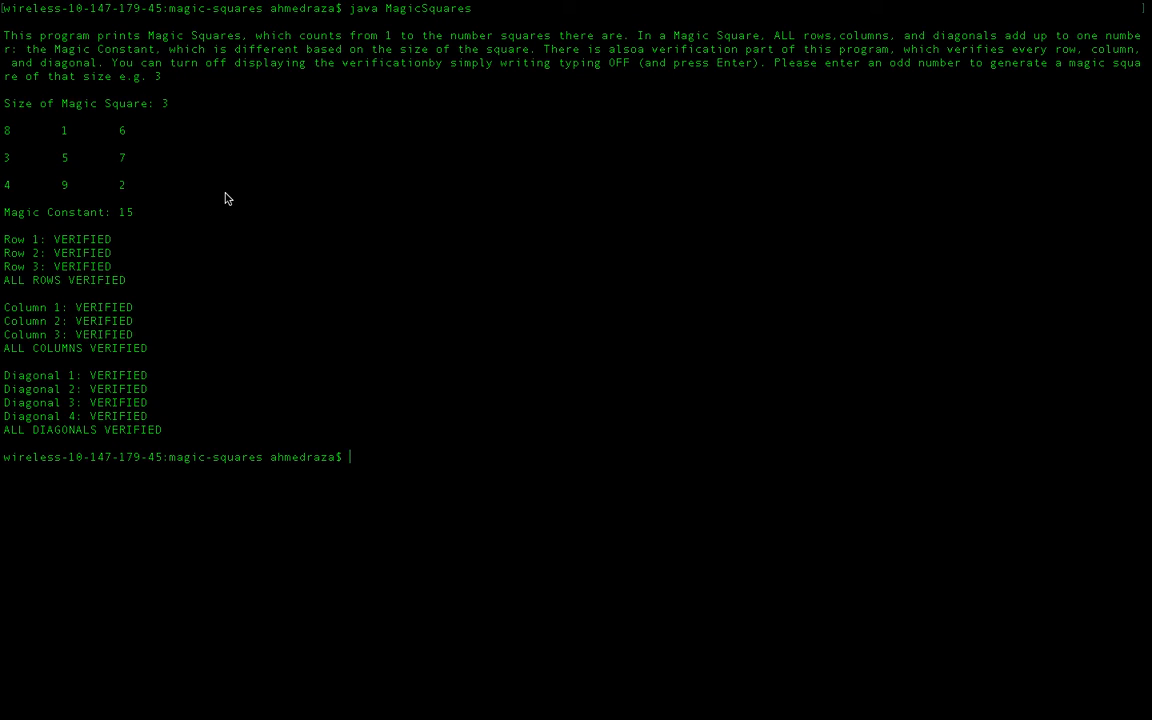
{"action": "mouse_move", "coordinate": [253, 309]}
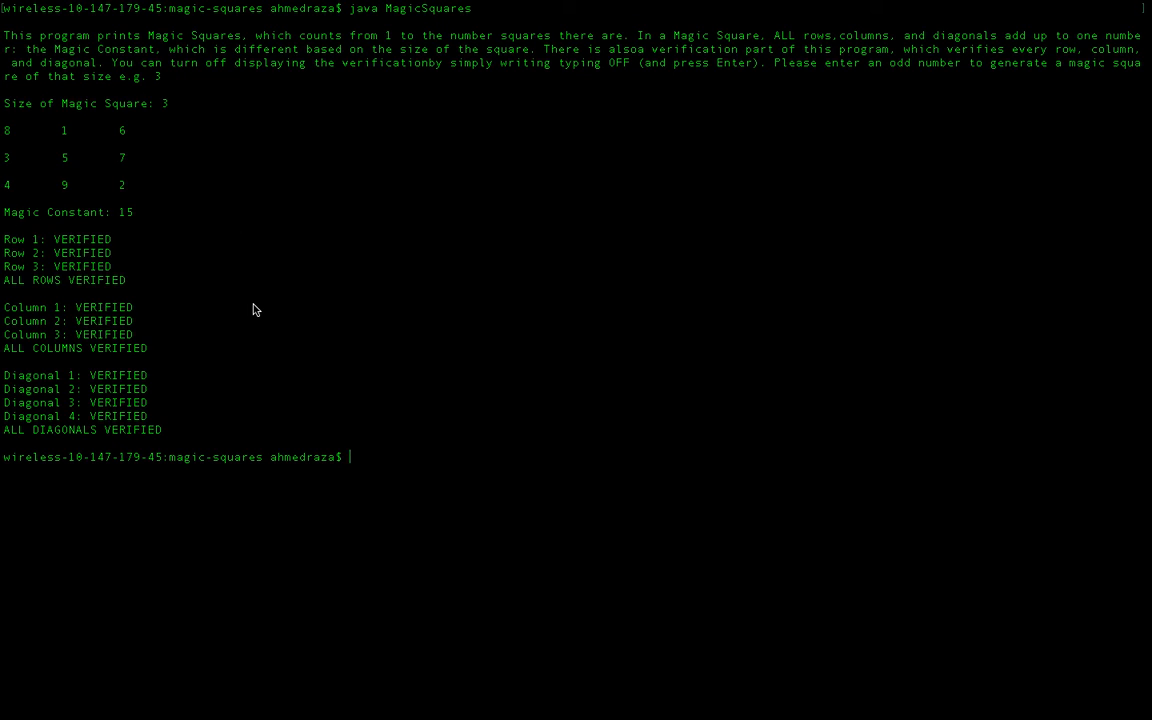
Step: Rerun 'java MagicSquares' and enter size 7
{"action": "type", "text": "java MagicSquares"}
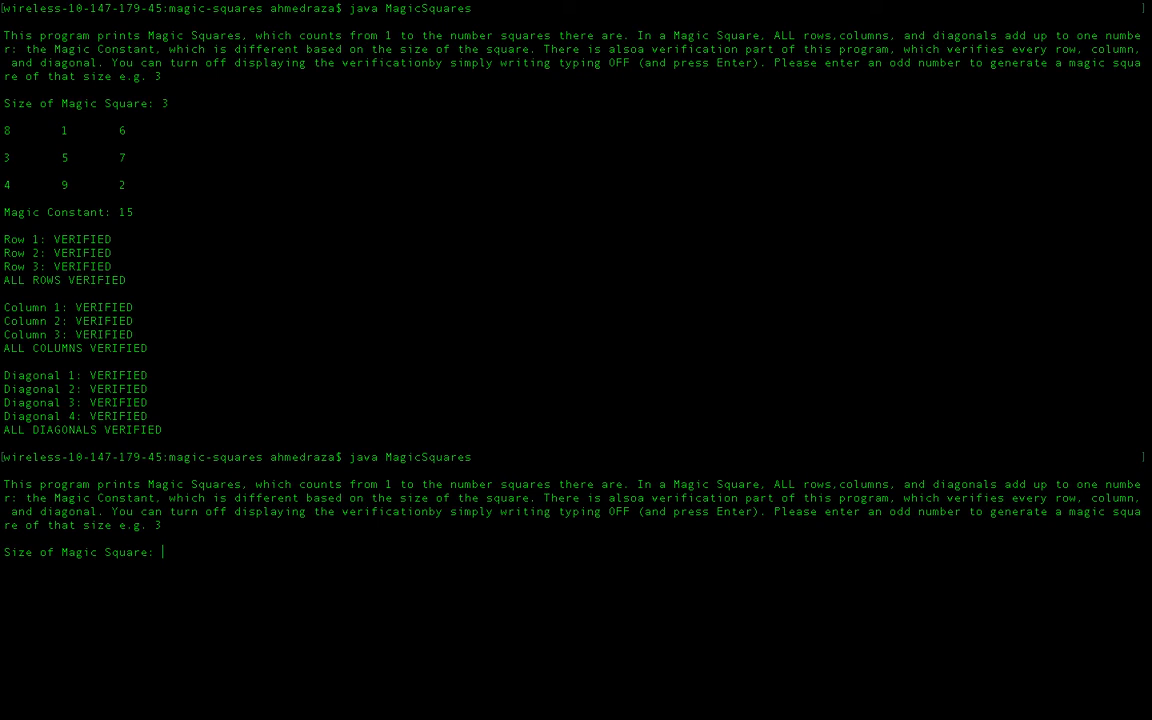
{"action": "type", "text": "7"}
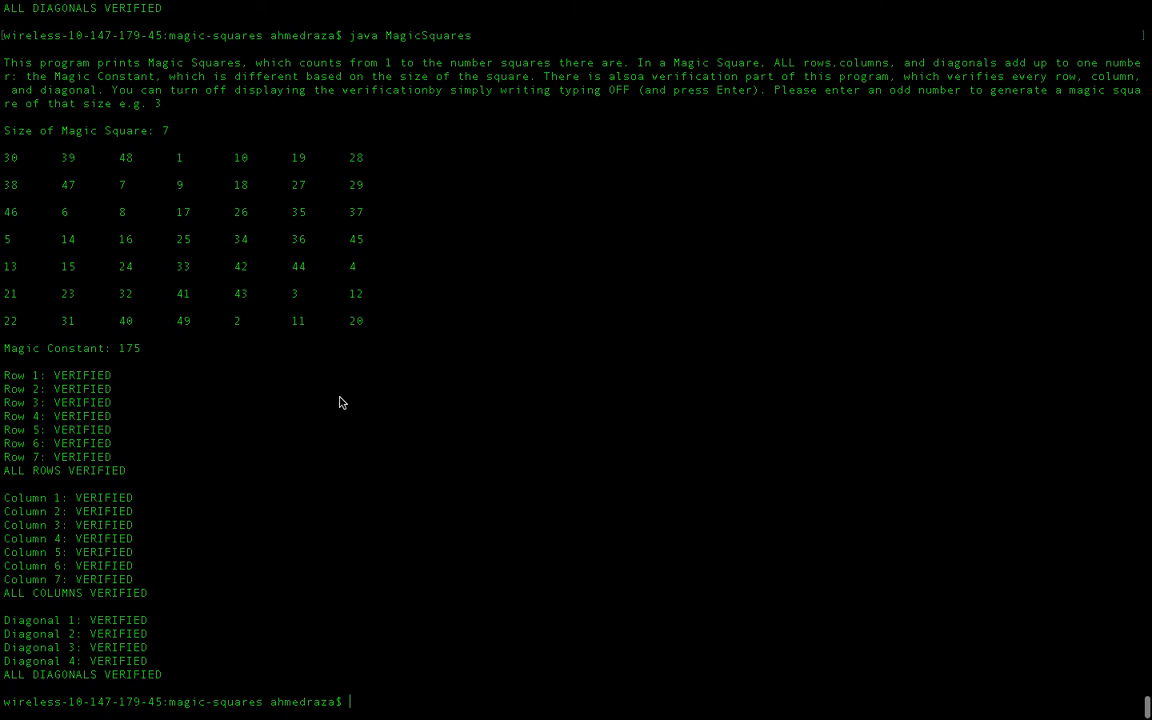
{"action": "mouse_move", "coordinate": [143, 347]}
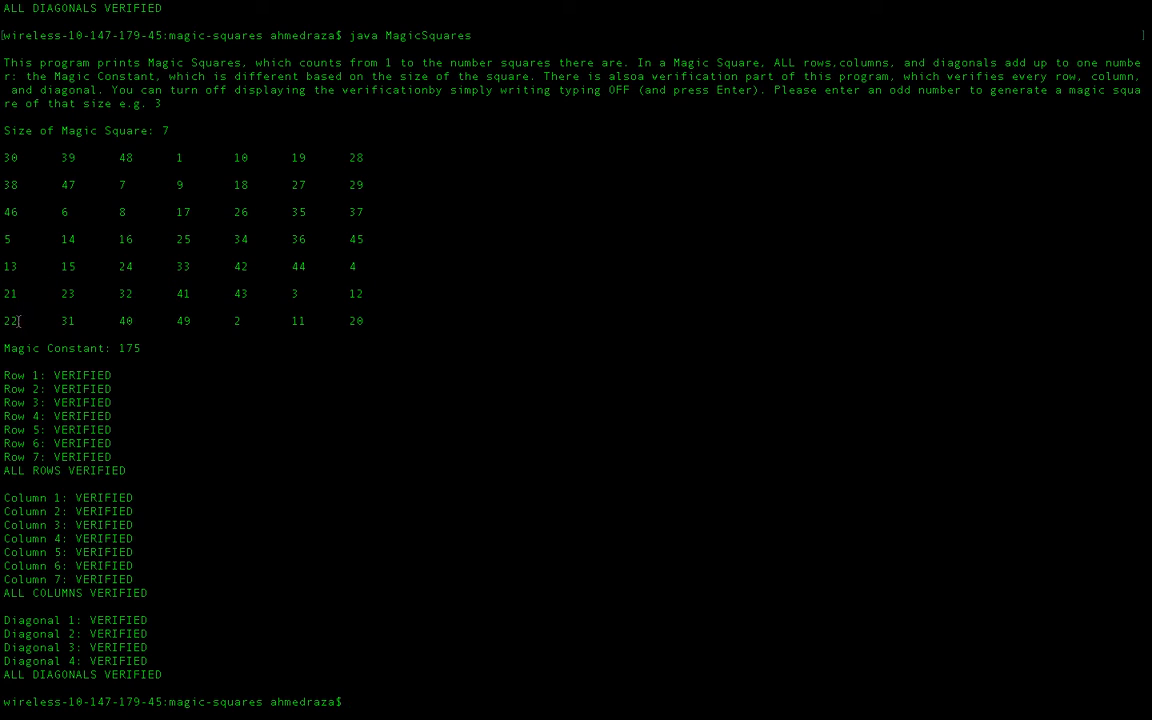
{"action": "mouse_move", "coordinate": [367, 153]}
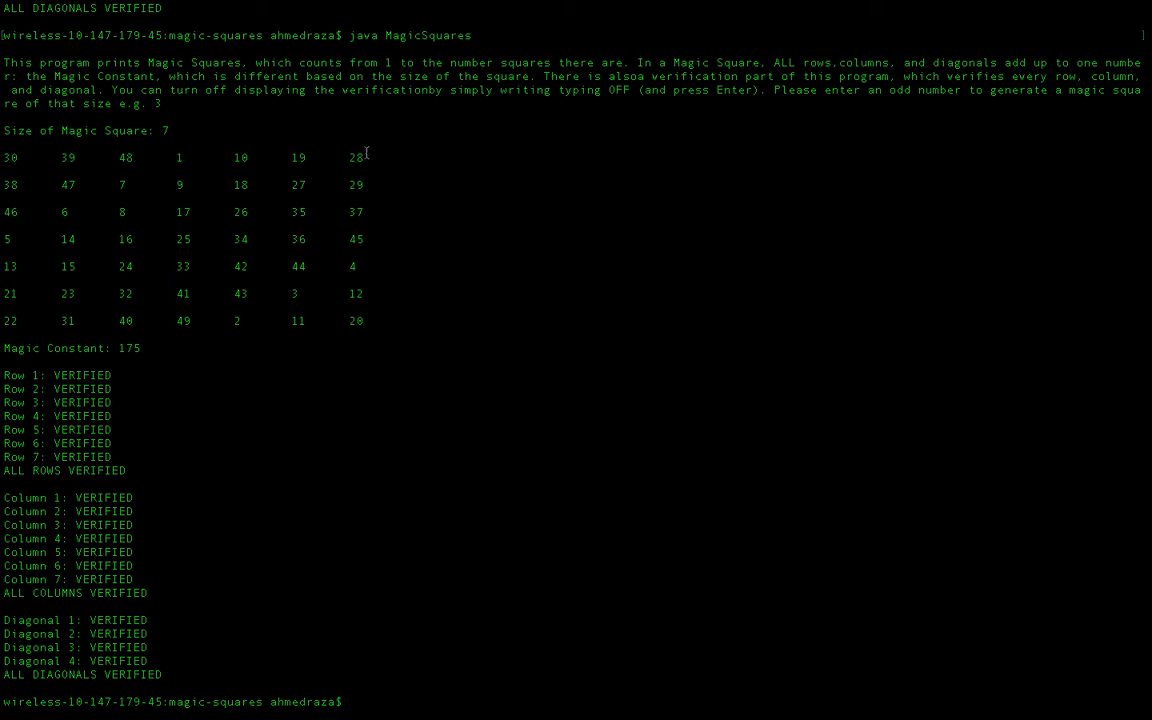
Step: Rerun MagicSquares, turn verification OFF, then enter size 15
{"action": "type", "text": "java MagicSquares"}
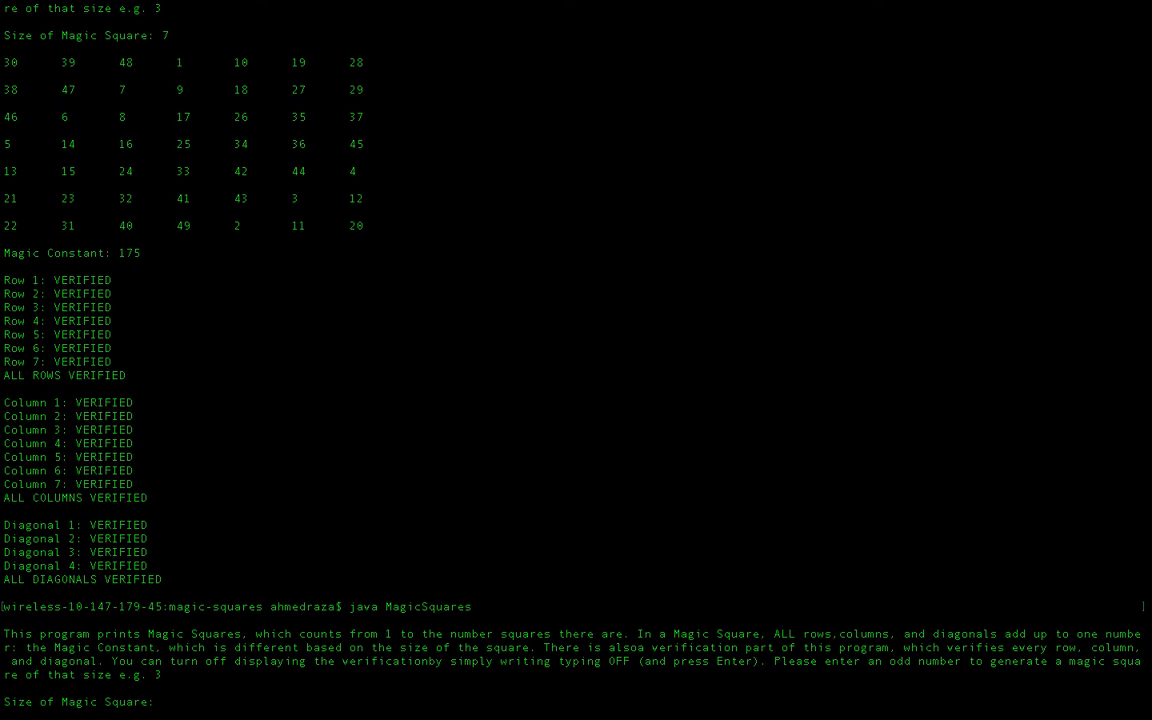
{"action": "type", "text": "OFF"}
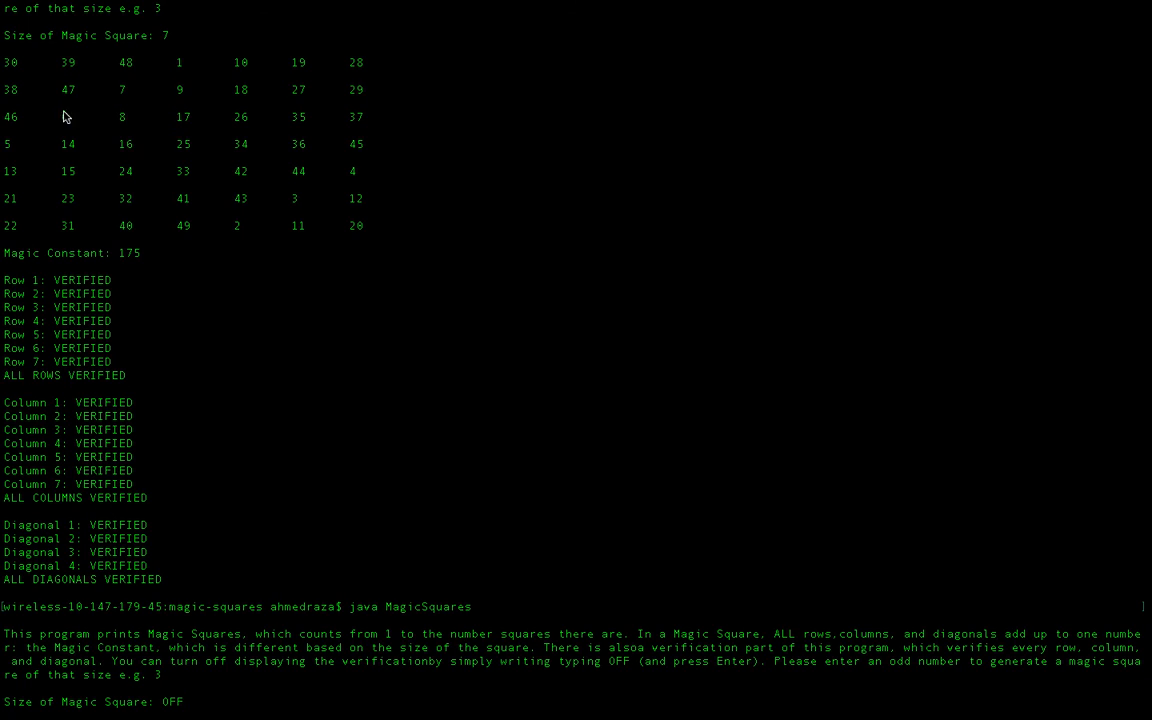
{"action": "mouse_move", "coordinate": [72, 140]}
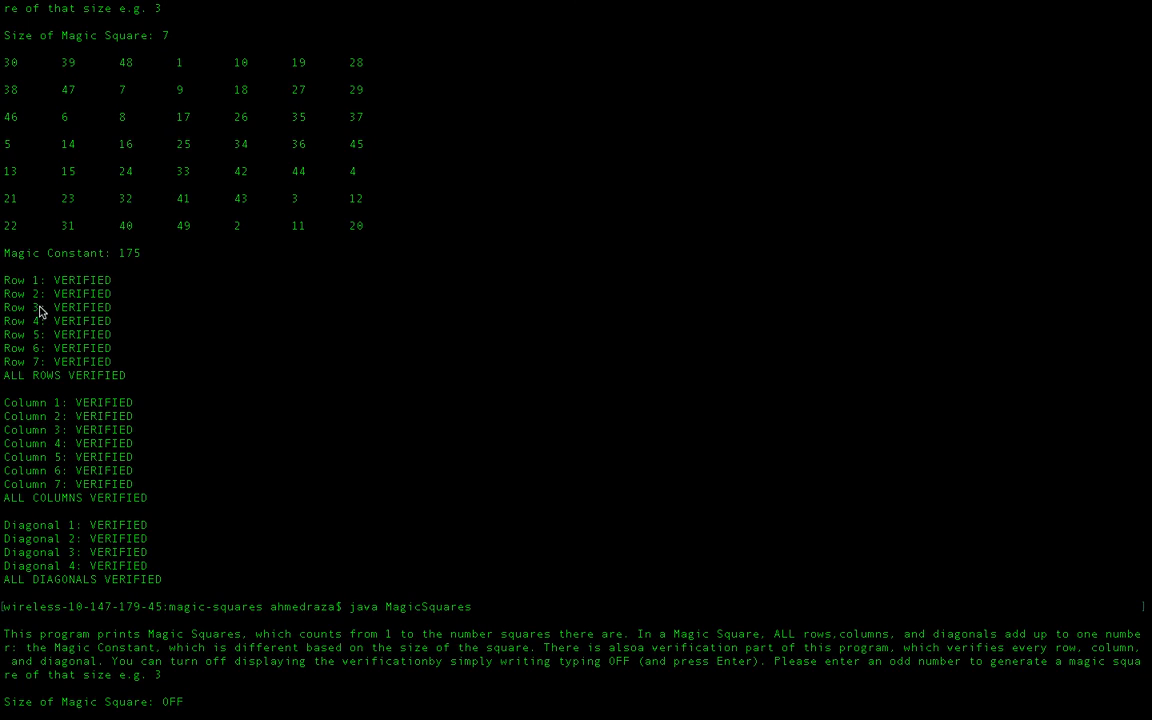
{"action": "mouse_move", "coordinate": [70, 507]}
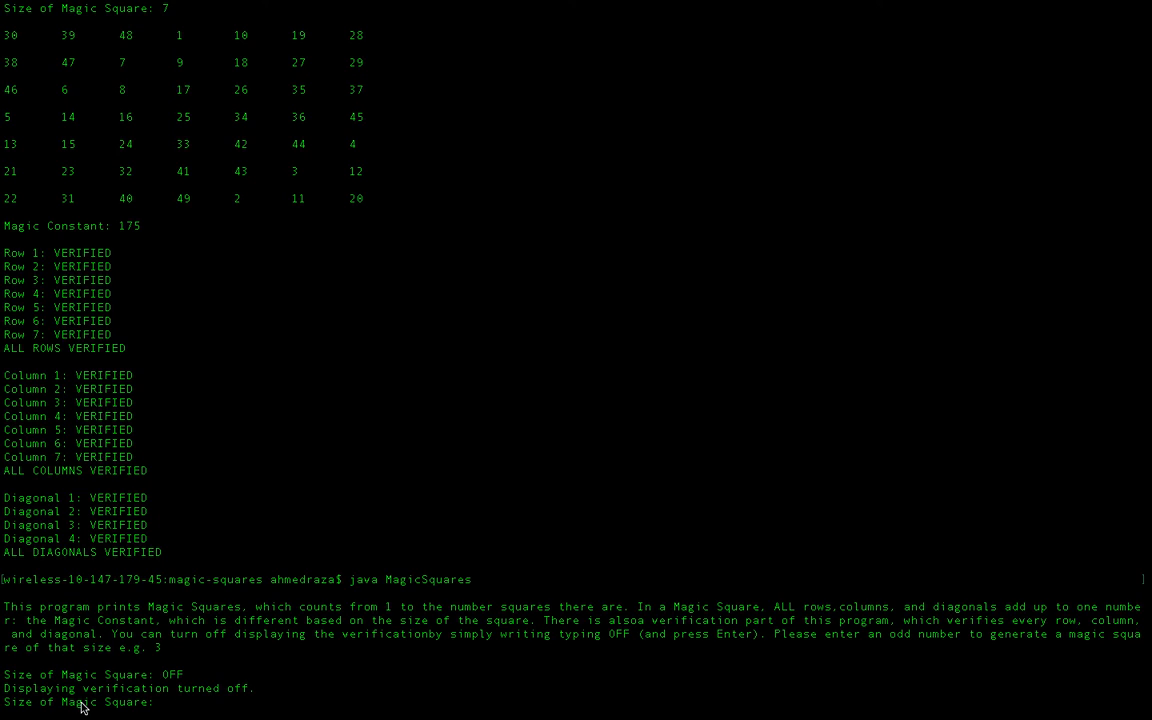
{"action": "mouse_move", "coordinate": [70, 692]}
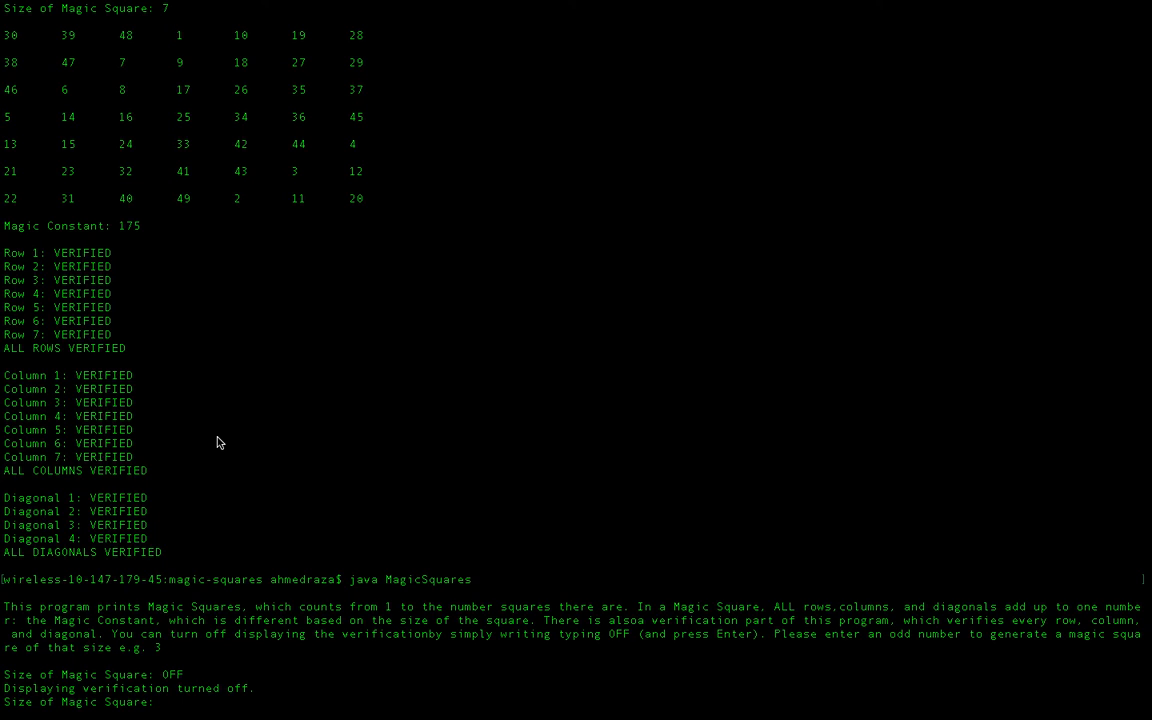
{"action": "type", "text": "15"}
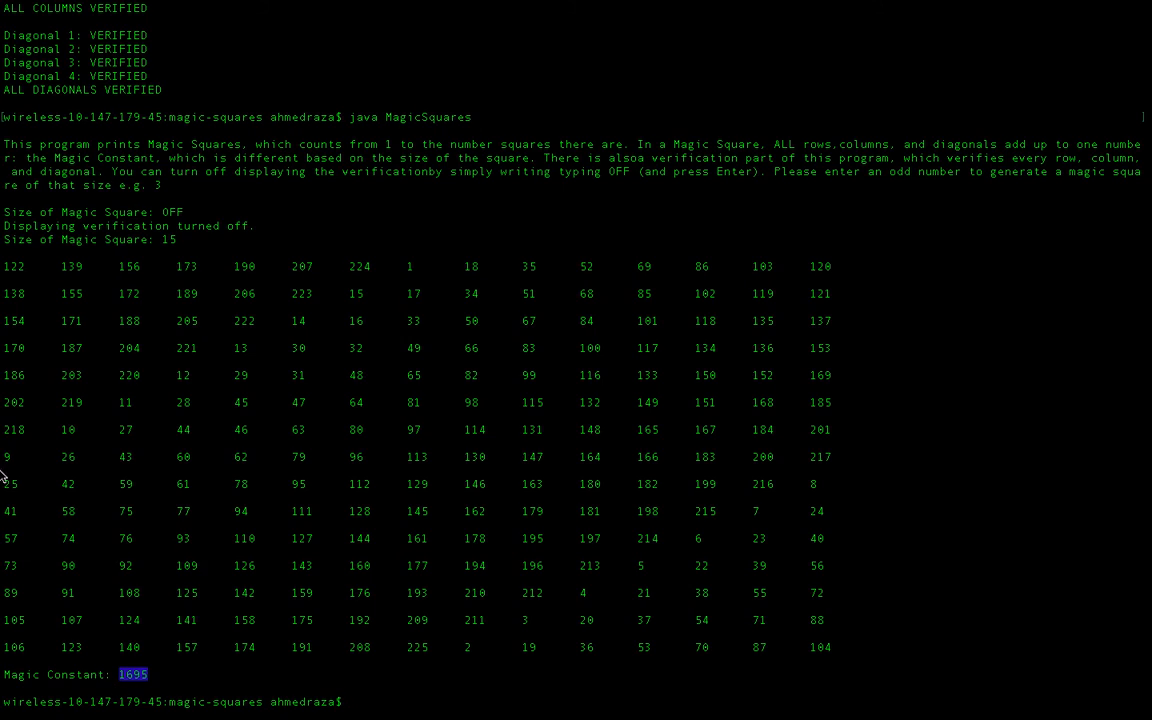
{"action": "mouse_move", "coordinate": [813, 277]}
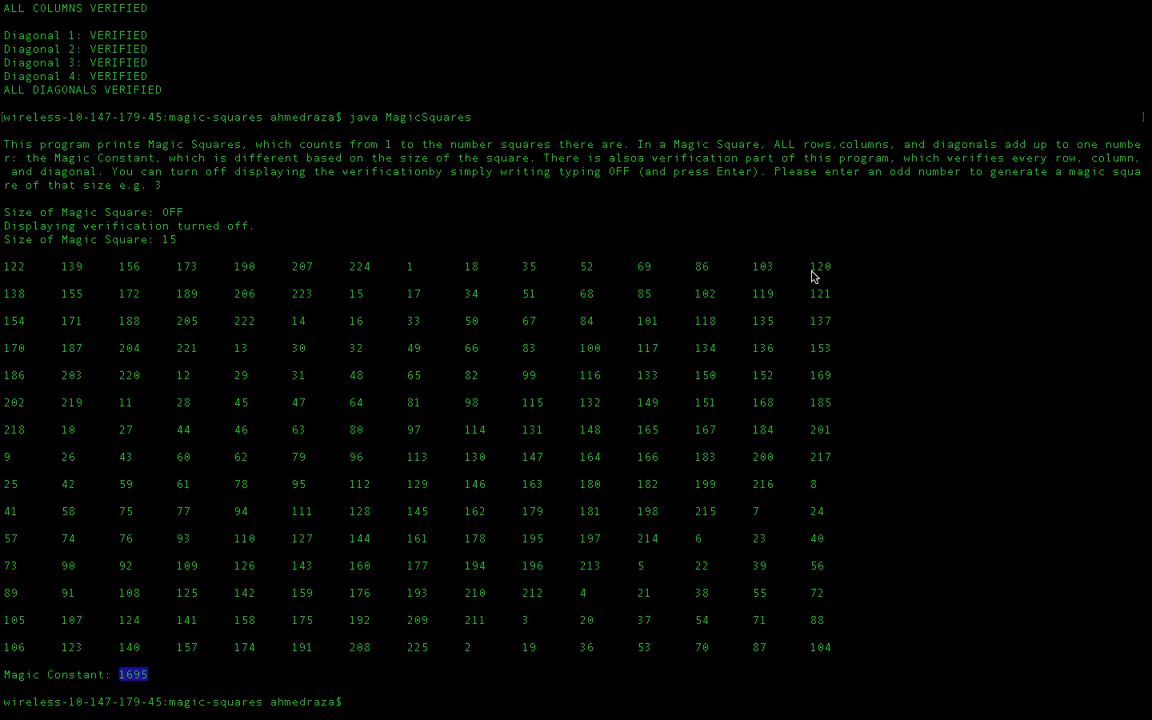
{"action": "mouse_move", "coordinate": [725, 706]}
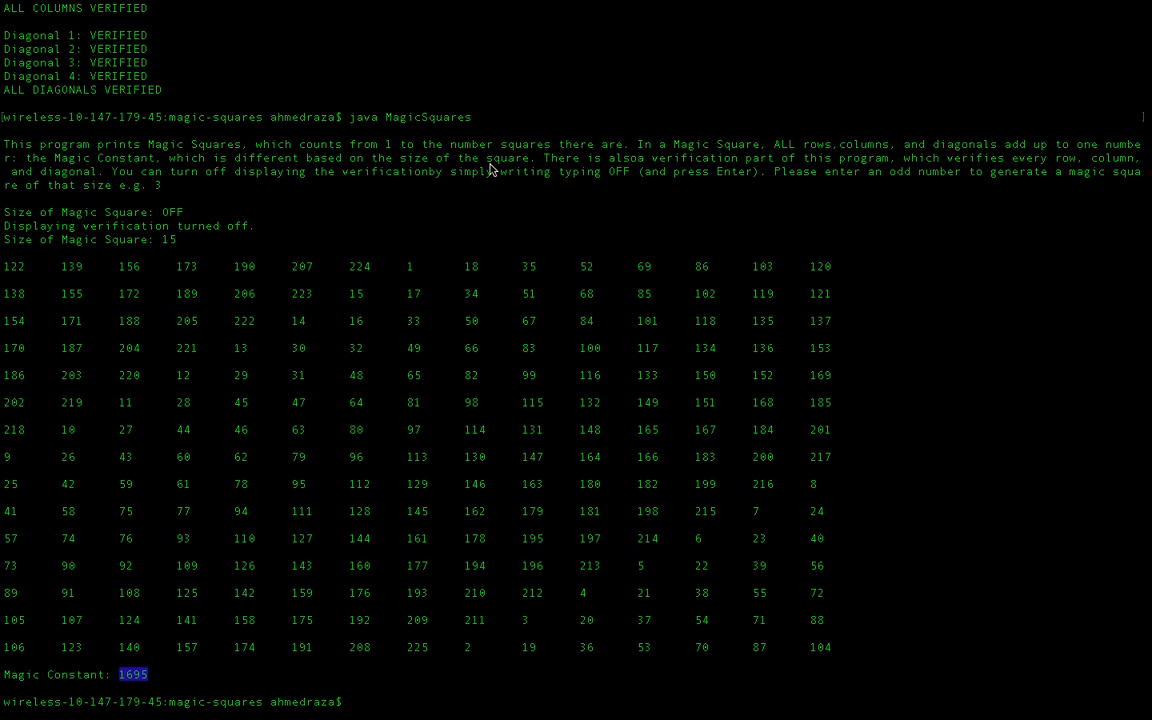
{"action": "mouse_move", "coordinate": [5, 513]}
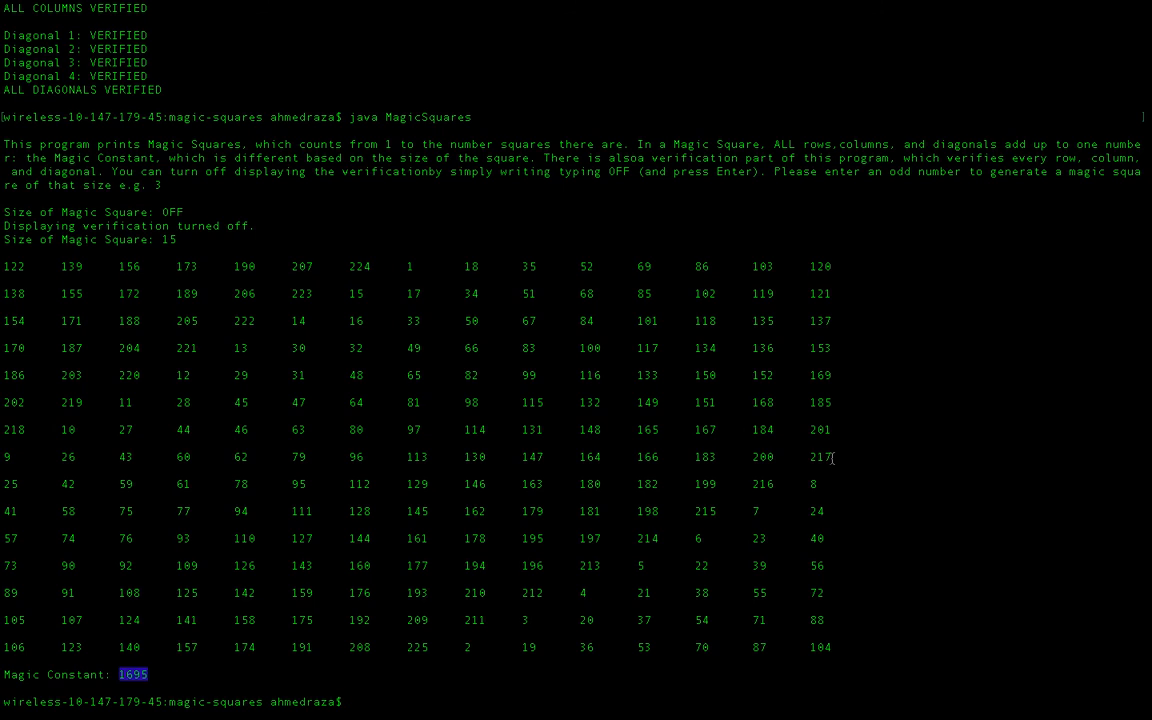
Step: Rerun MagicSquares, enter 30 then 33, and scroll the verified output
{"action": "type", "text": "java MagicSquares"}
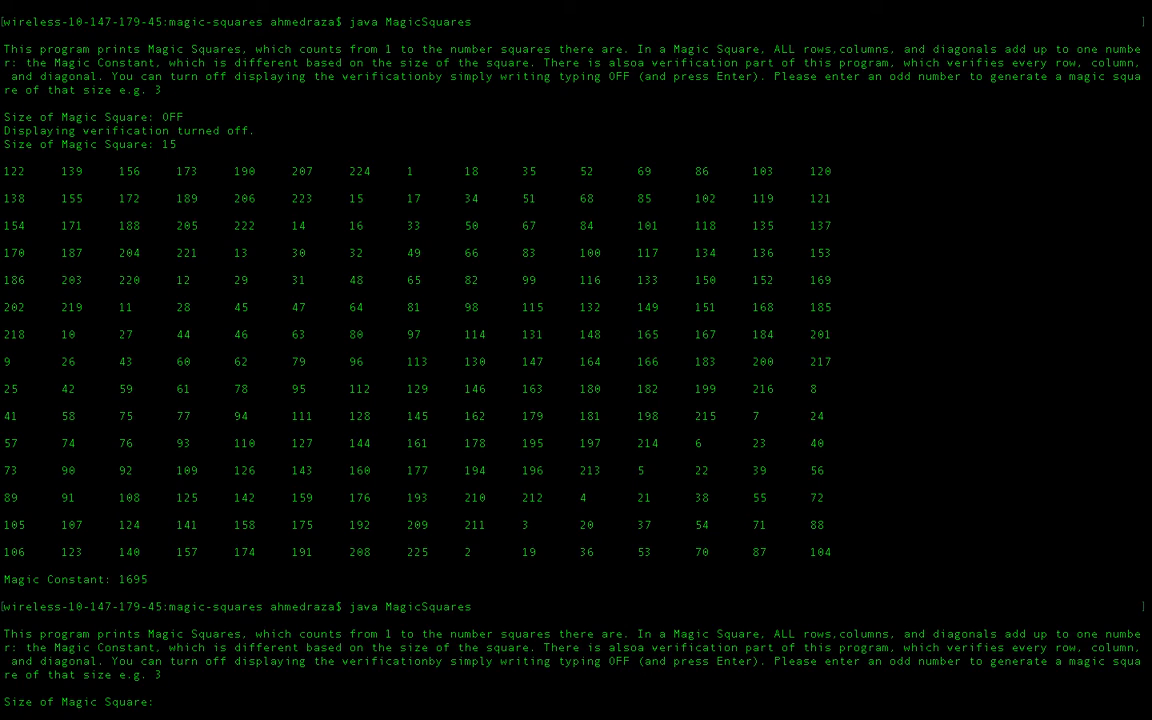
{"action": "type", "text": "30"}
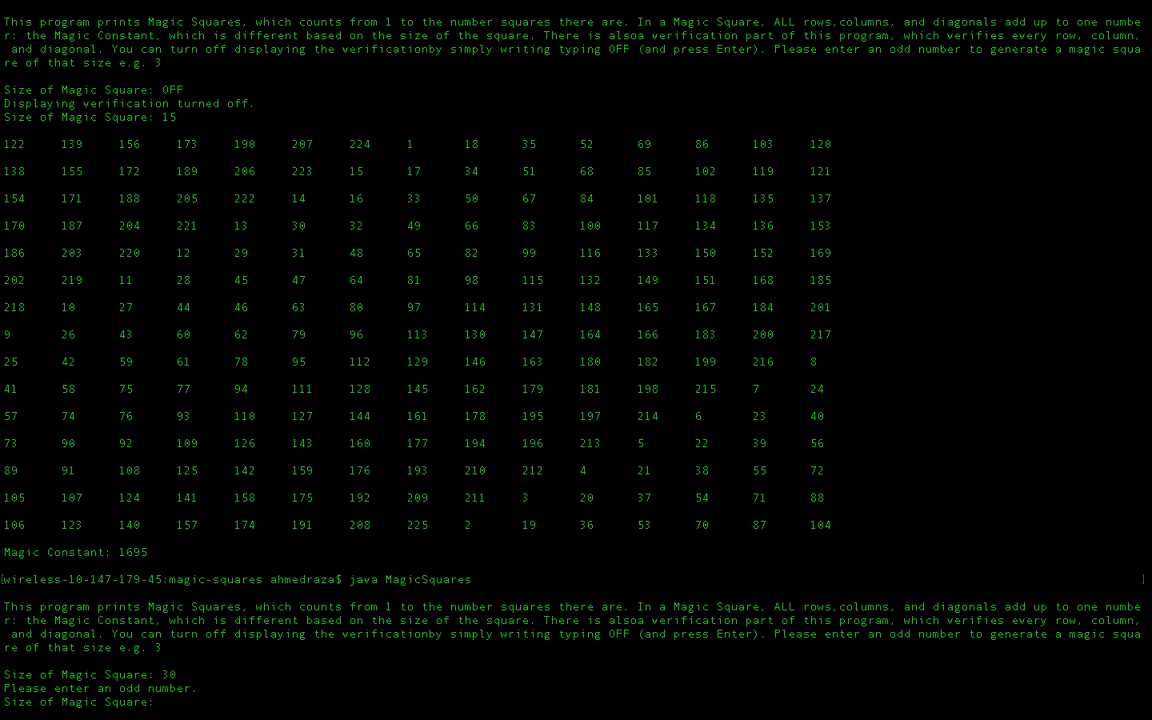
{"action": "mouse_move", "coordinate": [850, 373]}
{"action": "type", "text": "33"}
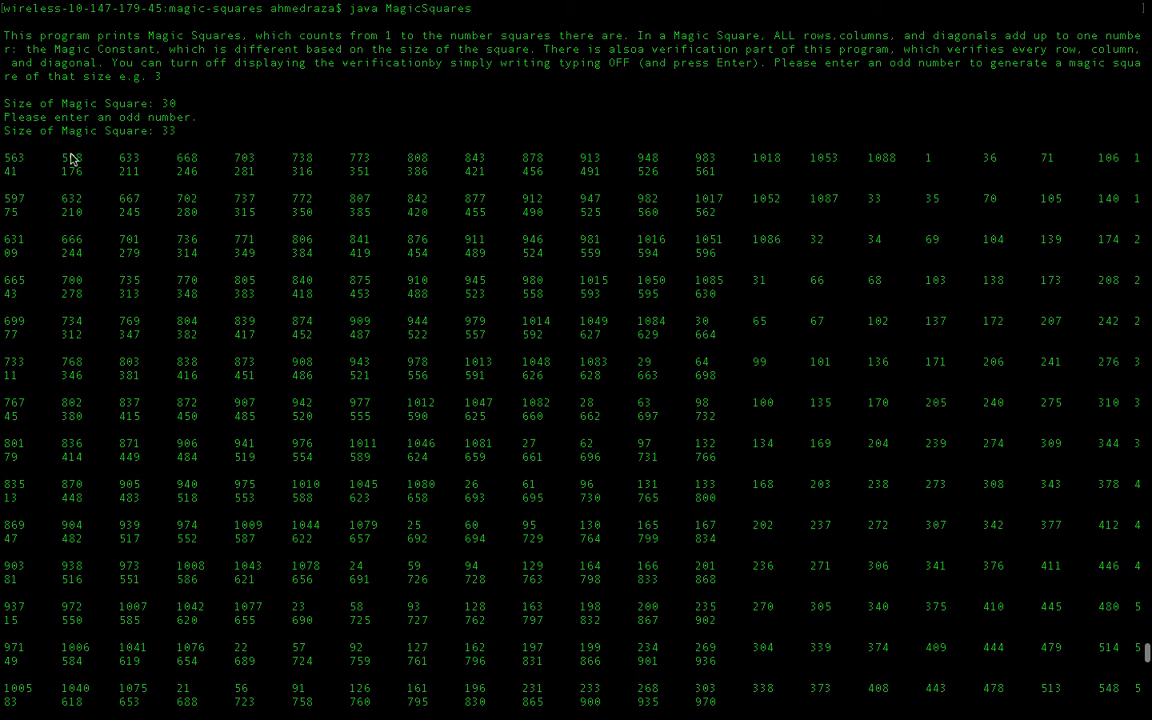
{"action": "mouse_move", "coordinate": [824, 213]}
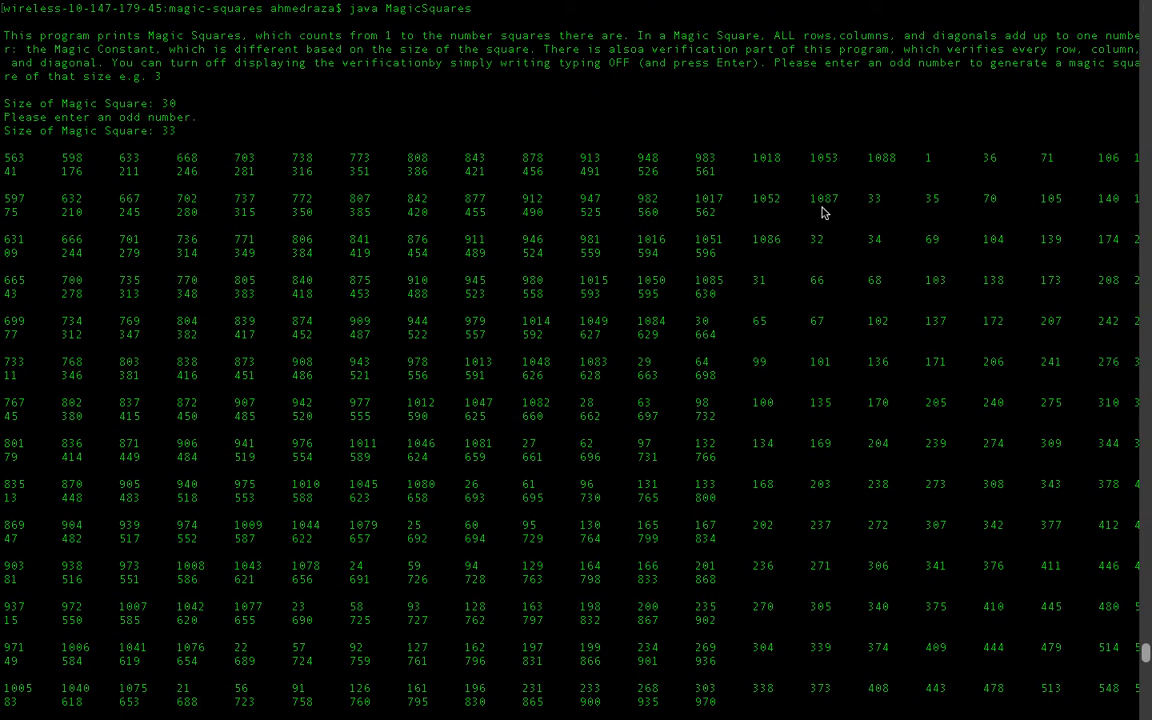
{"action": "scroll", "scroll_direction": "down", "scroll_amount": 3}
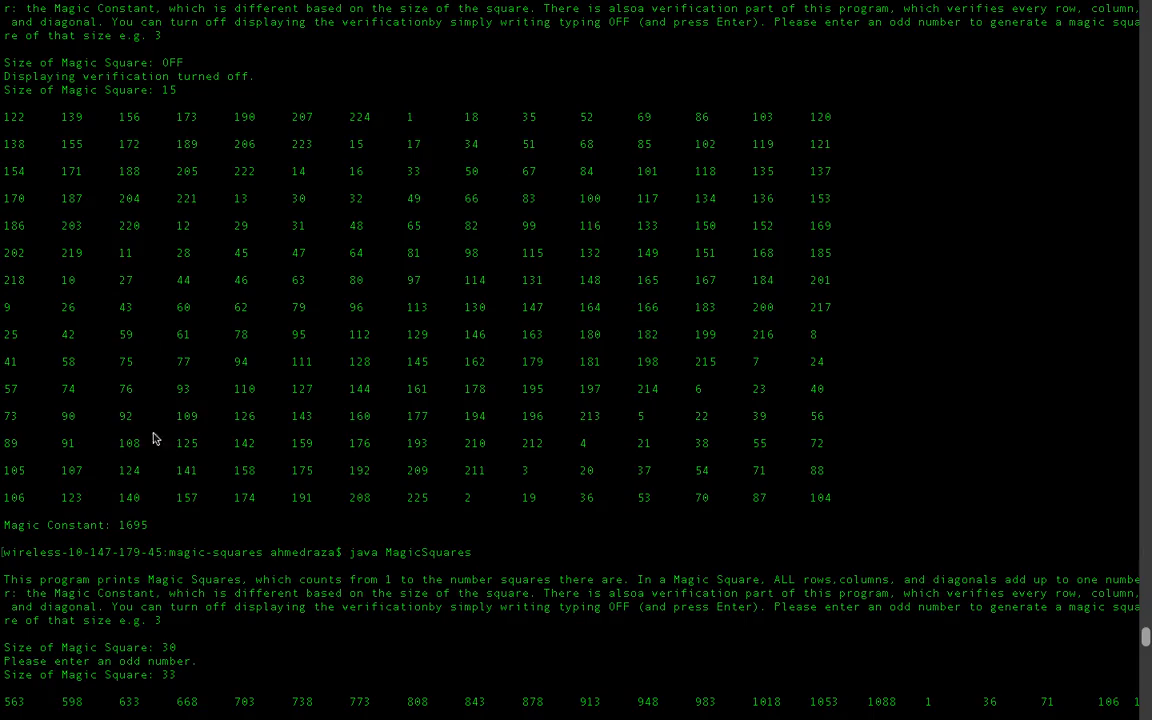
{"action": "double_click", "coordinate": [131, 525]}
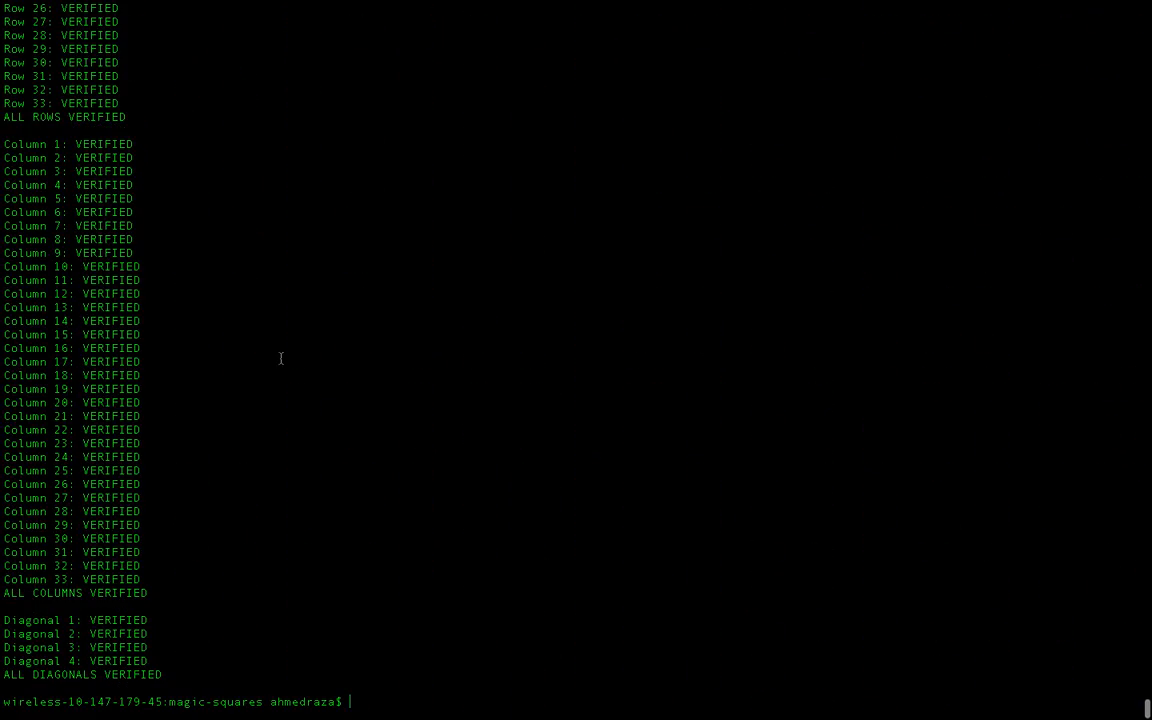
Step: Clear the screen, try size 99999 with verification off, then restart MagicSquares
{"action": "type", "text": "cl"}
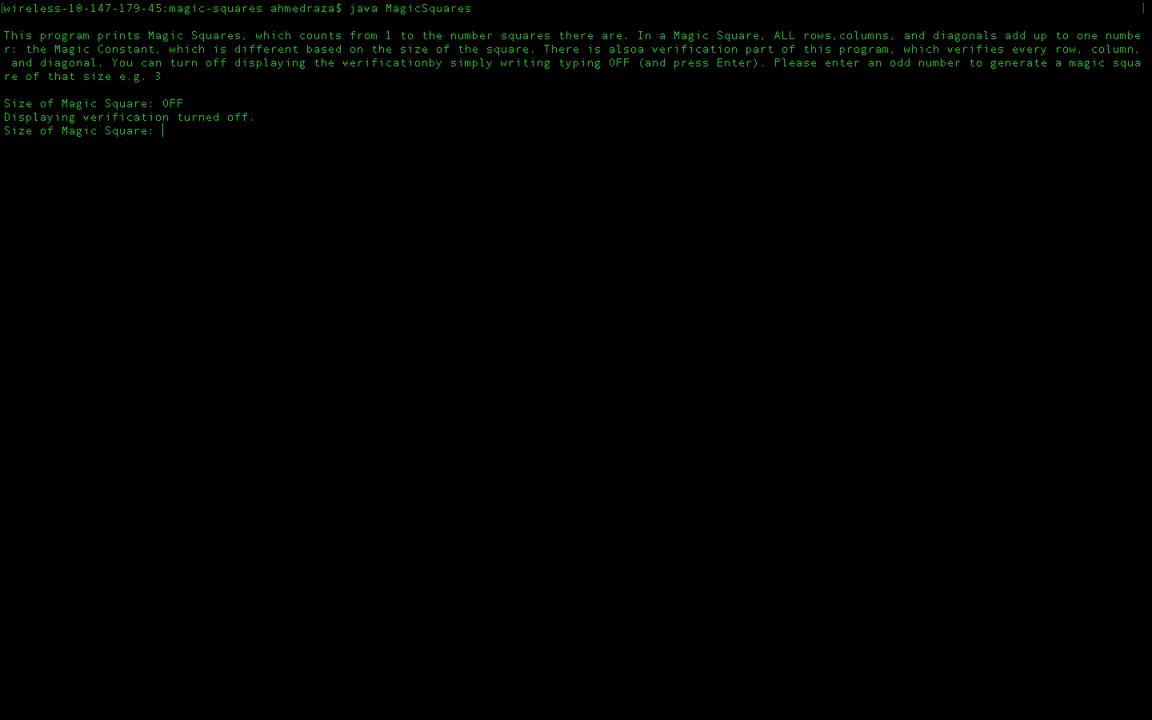
{"action": "type", "text": "999"}
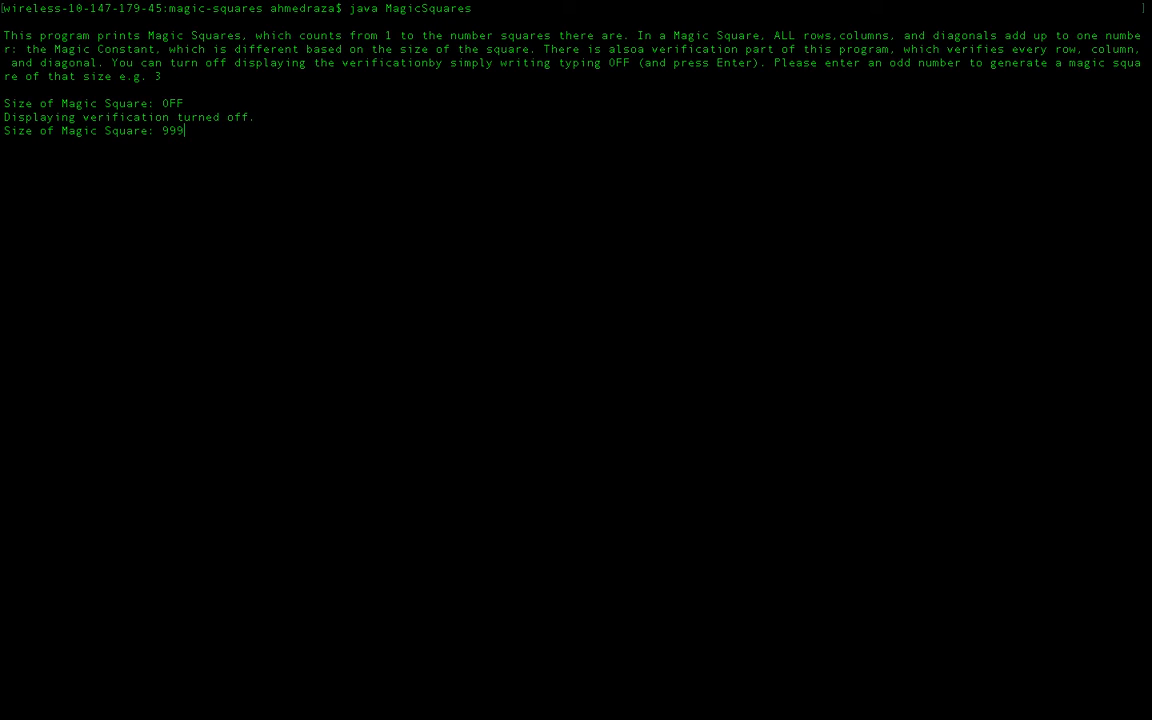
{"action": "type", "text": "99"}
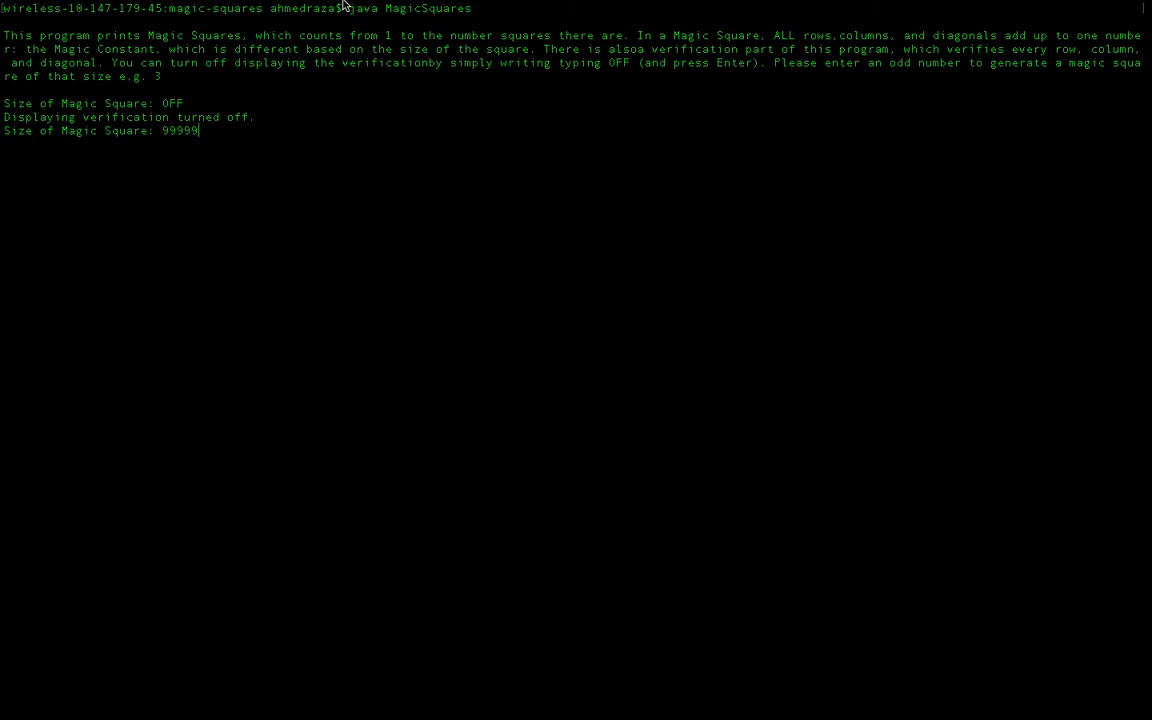
{"action": "mouse_move", "coordinate": [425, 433]}
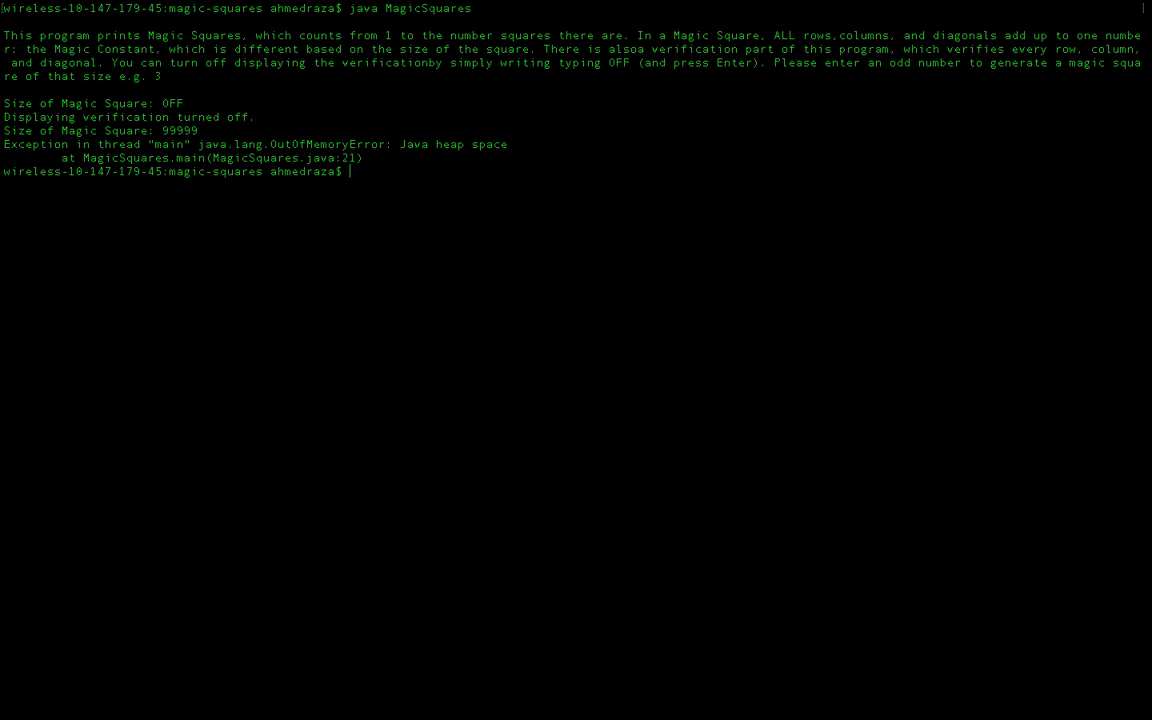
{"action": "type", "text": "java MagicSquares"}
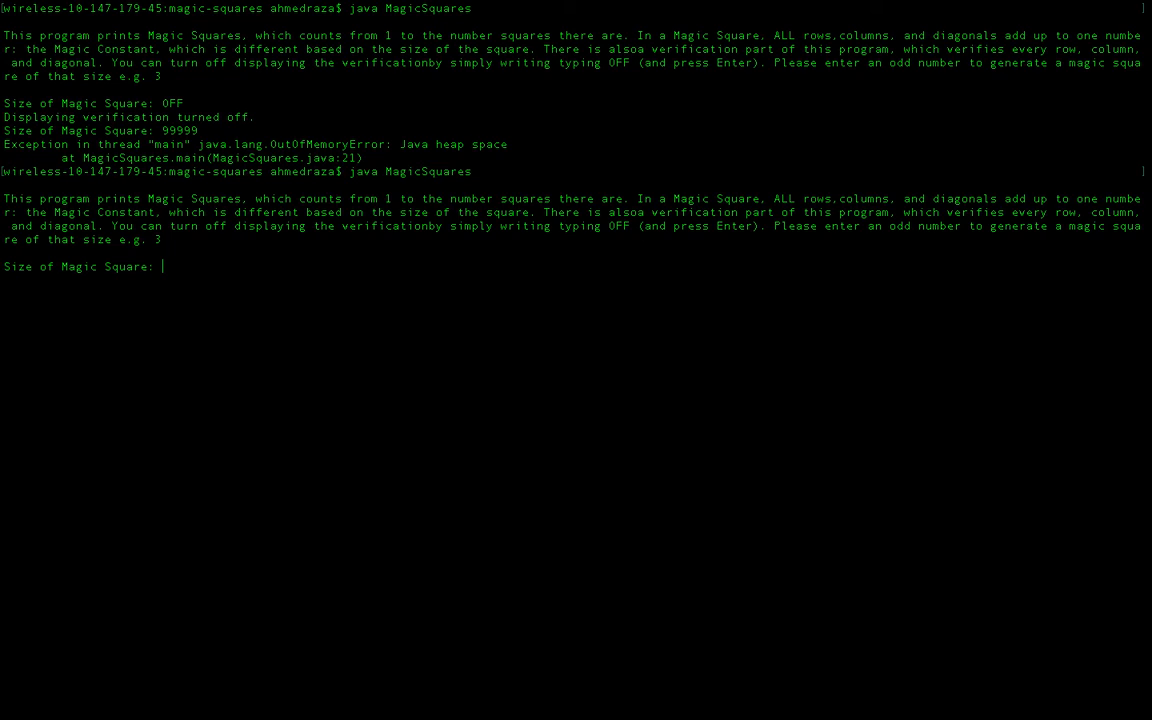
Step: Enter size 9999 and scroll through the huge printed square
{"action": "type", "text": "9999"}
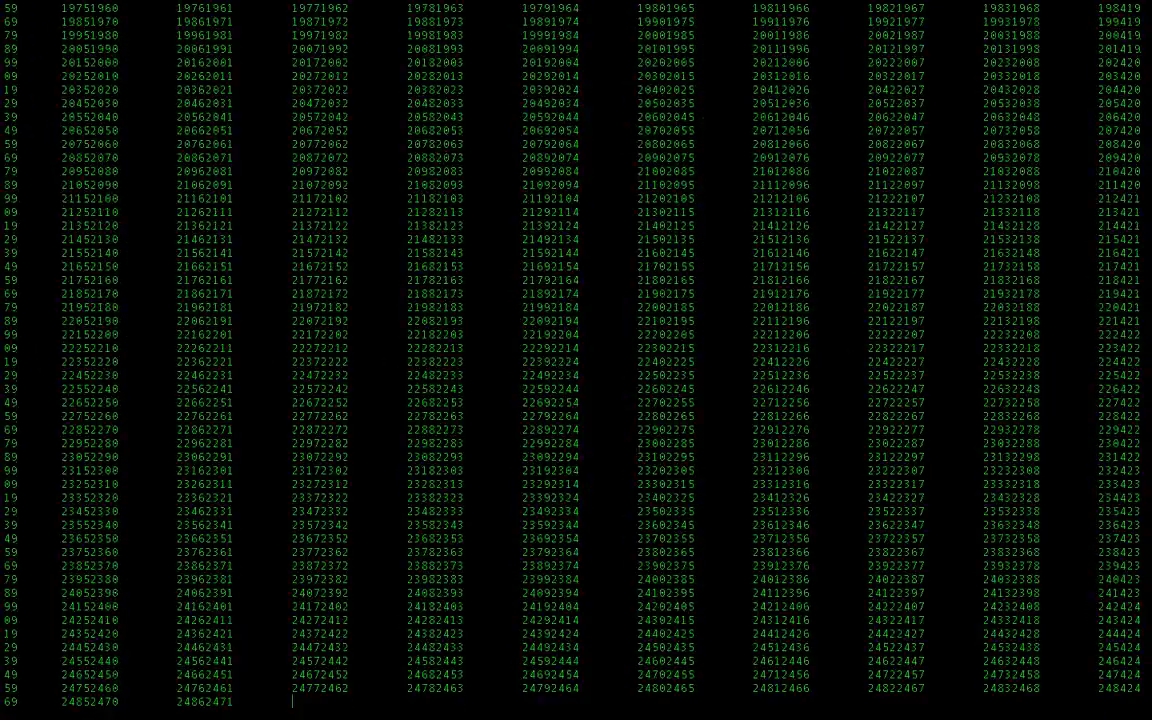
{"action": "scroll", "scroll_direction": "down", "scroll_amount": 3}
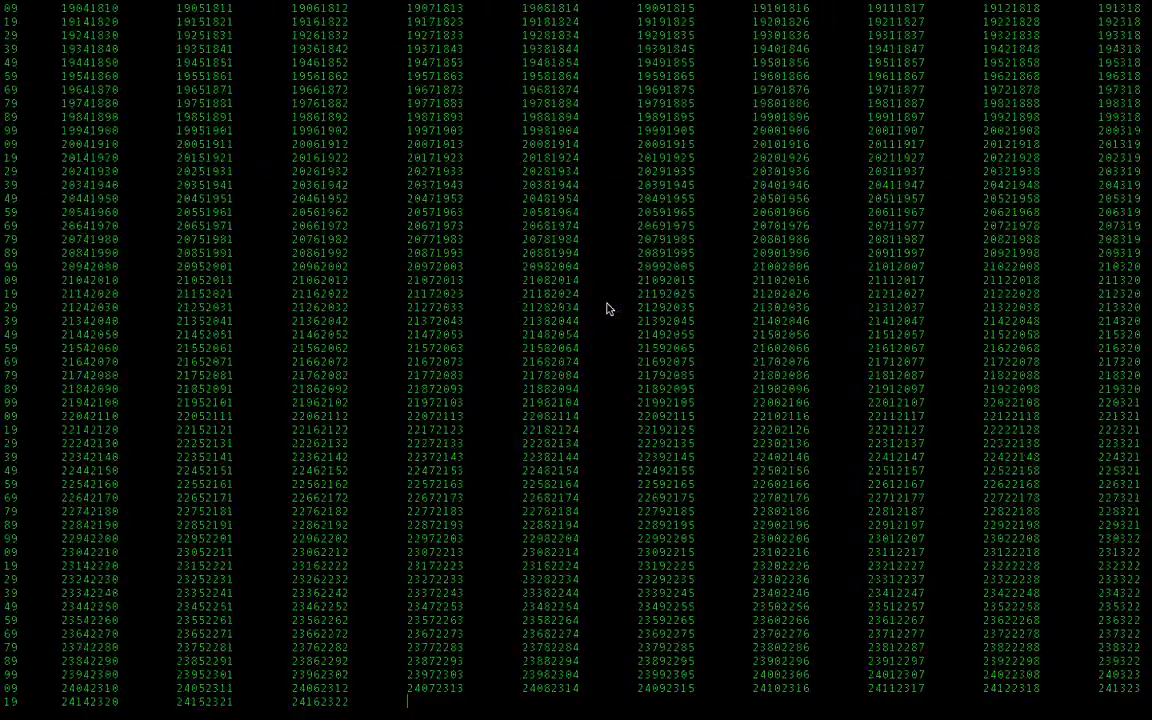
{"action": "scroll", "scroll_direction": "down", "scroll_amount": 3}
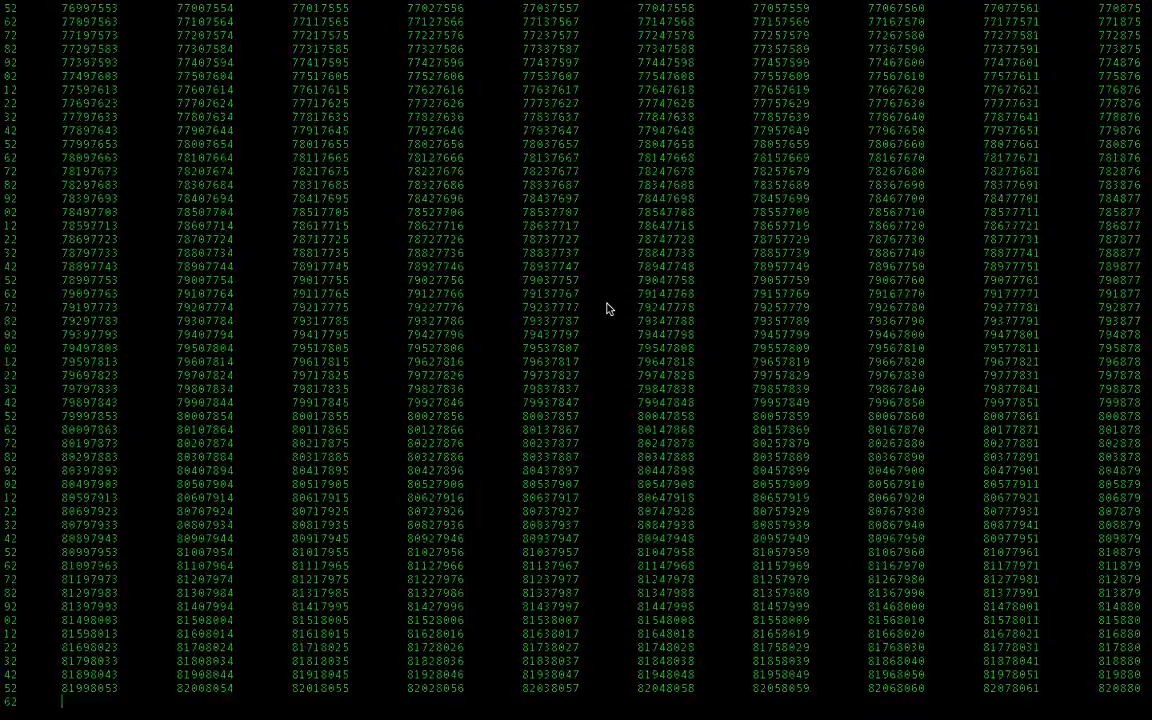
{"action": "scroll", "scroll_direction": "down", "scroll_amount": 3}
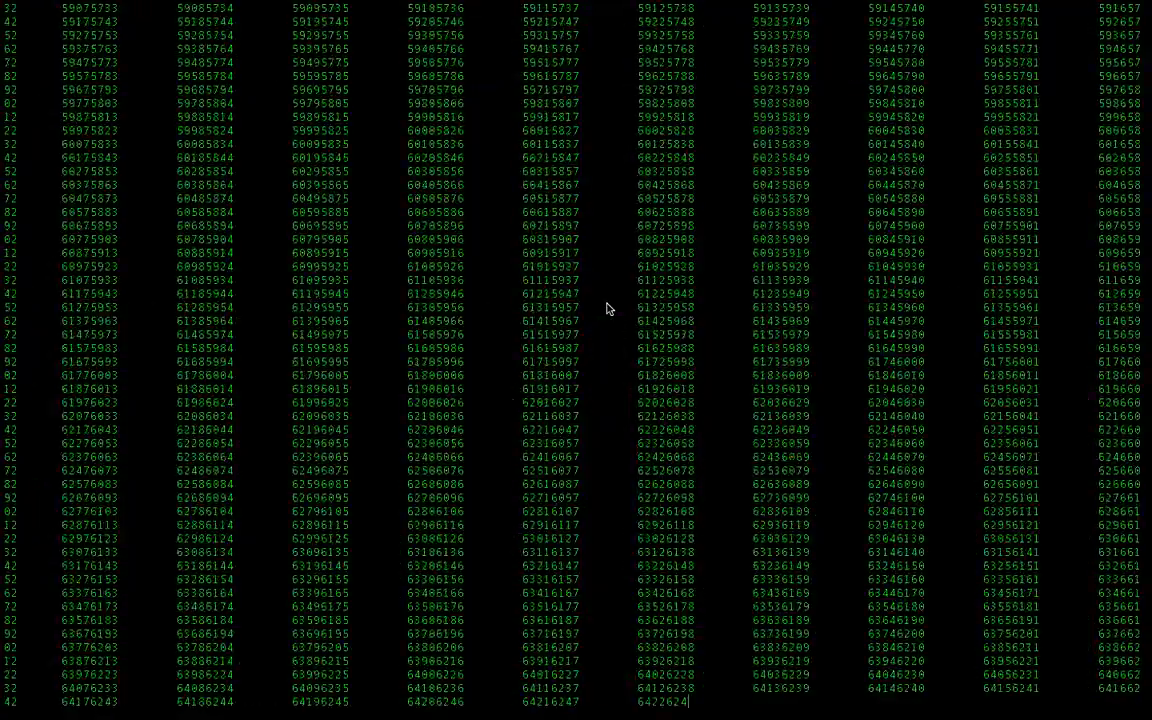